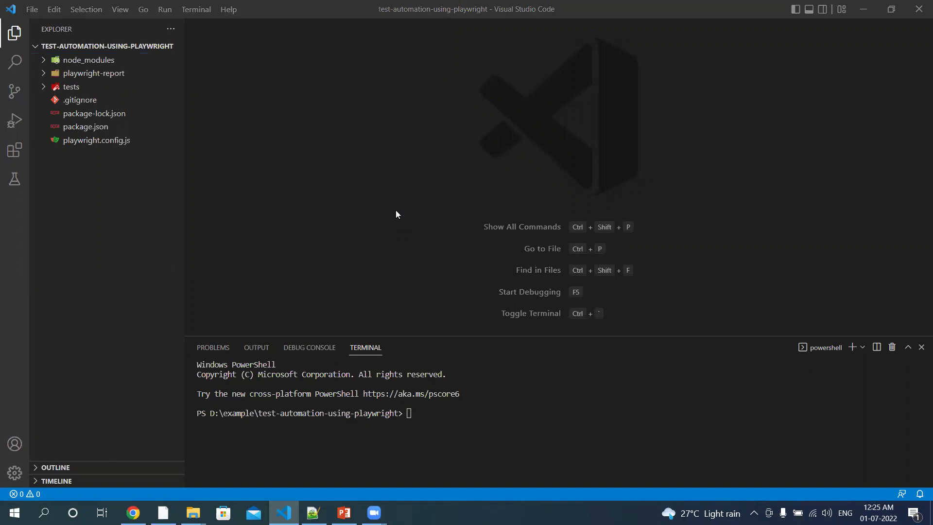
mouse_move(380, 206)
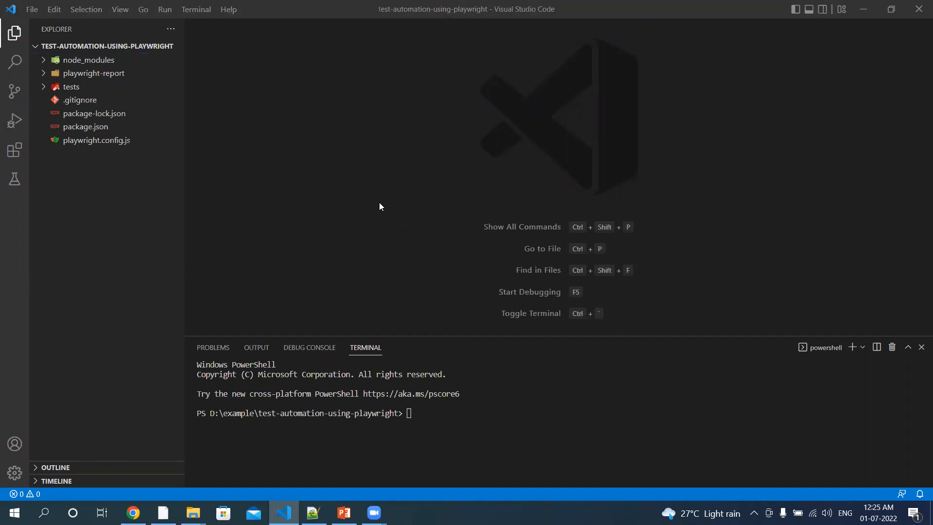
mouse_move(45, 89)
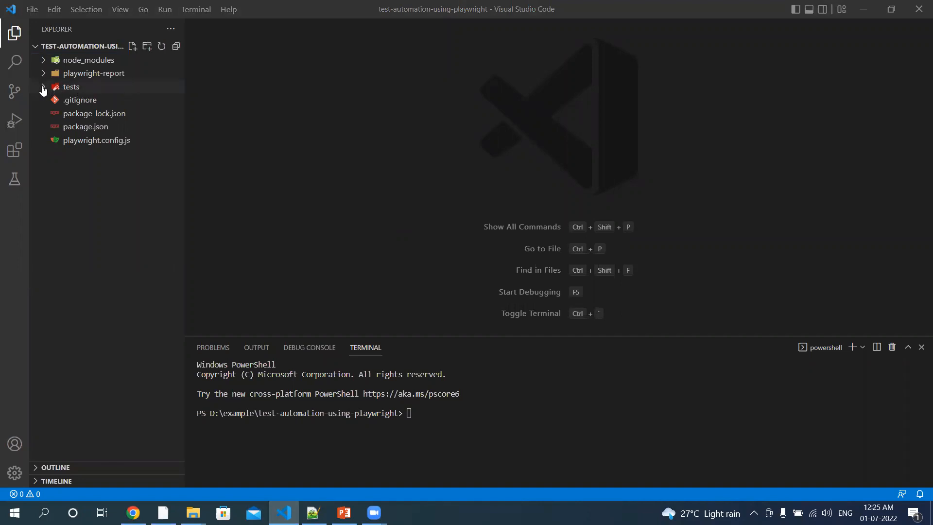
Step: Delete example.spec.js from the tests folder, confirming Move to Recycle Bin
left_click(71, 86)
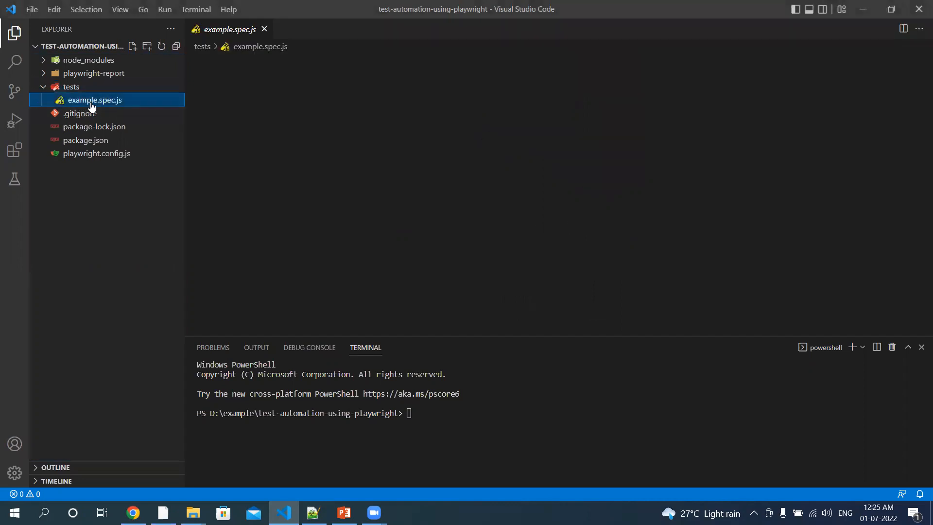
right_click(96, 99)
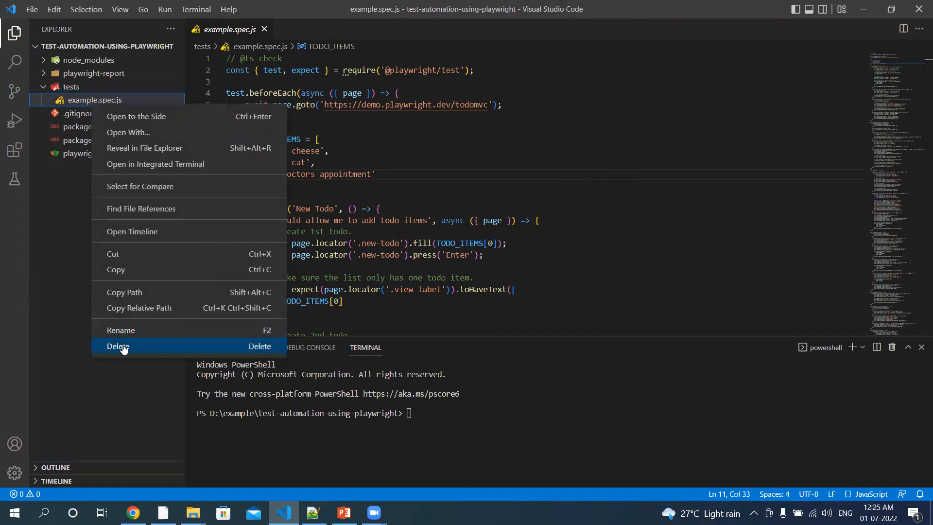
left_click(118, 346)
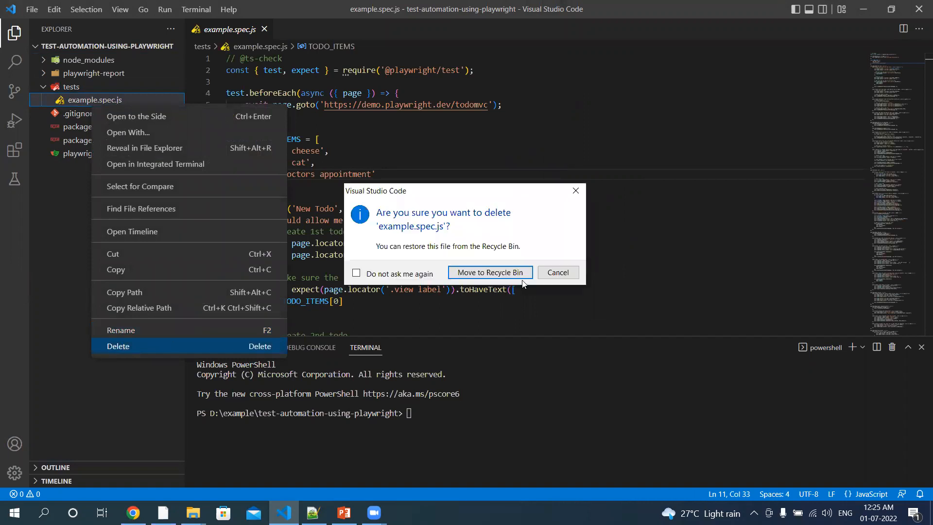
left_click(489, 272)
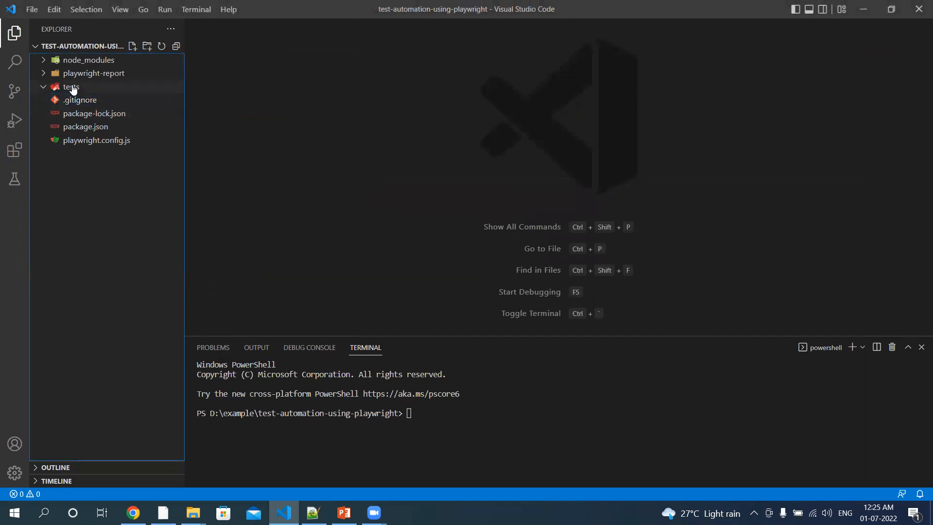
Step: Create a new file named title.spec.js inside the tests folder
right_click(70, 87)
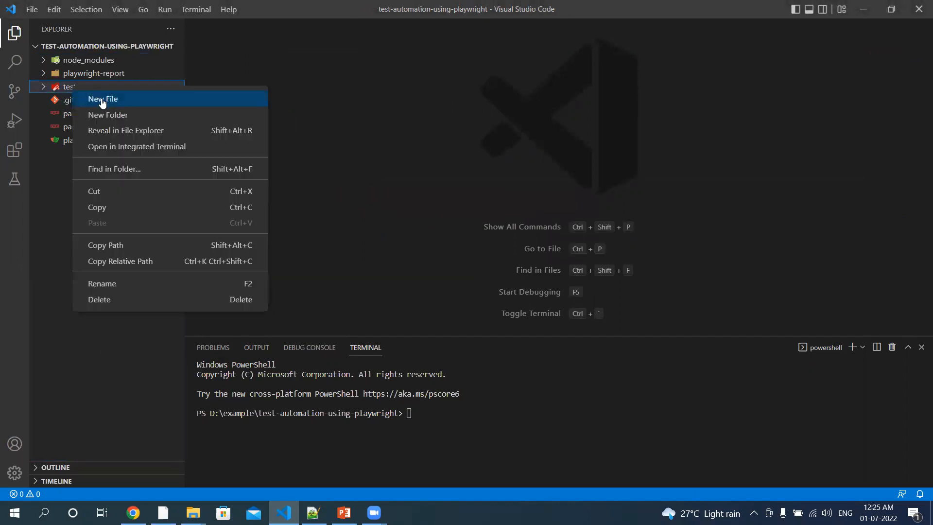
left_click(103, 99)
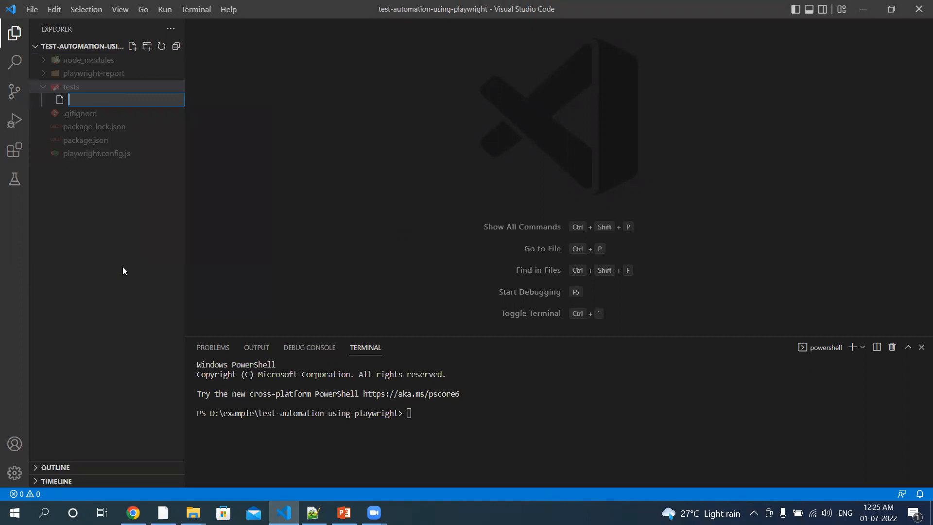
type("title")
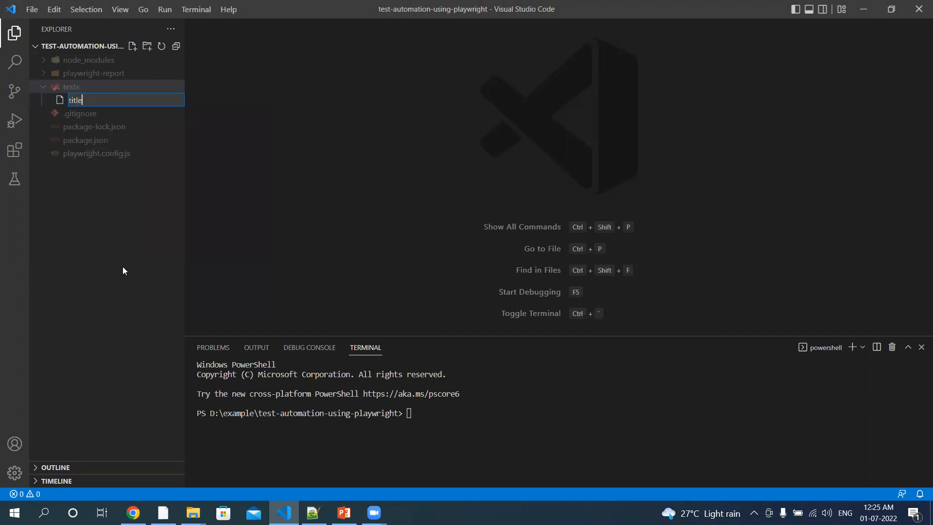
type(".spec.js")
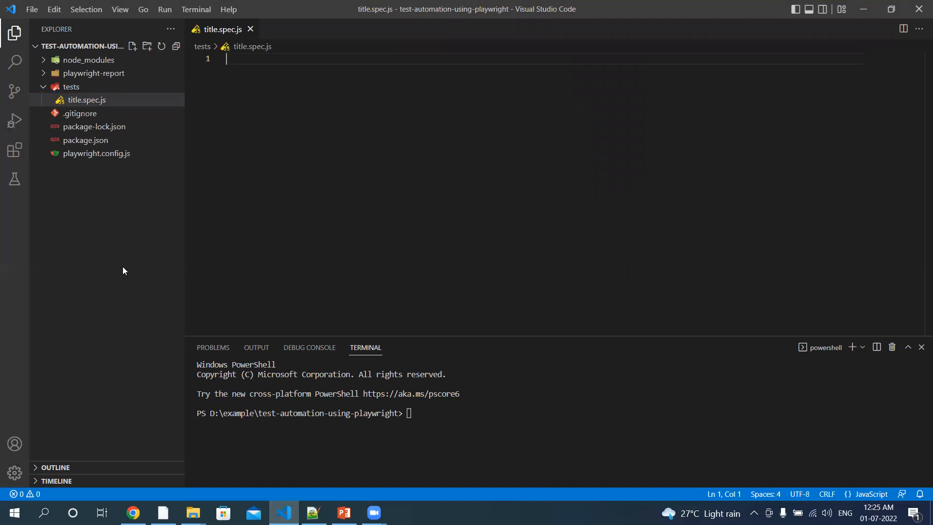
type("c")
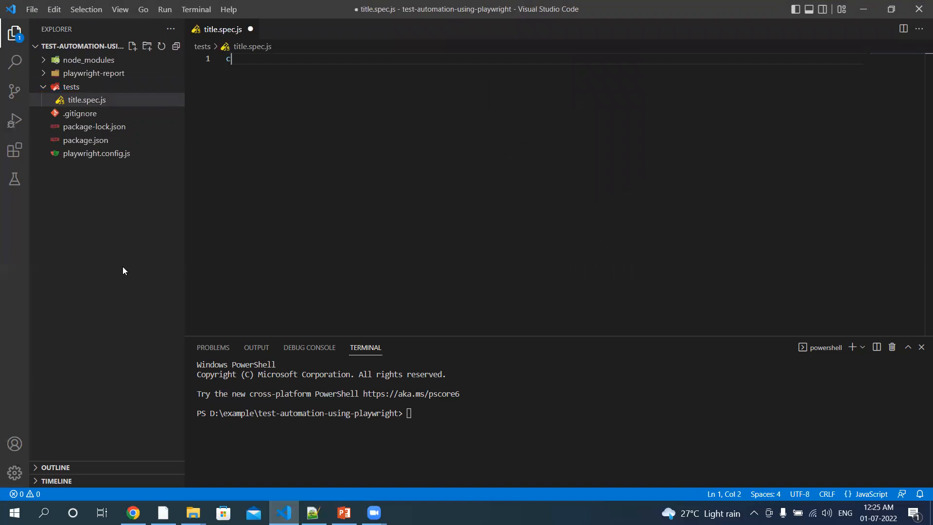
type("onst {")
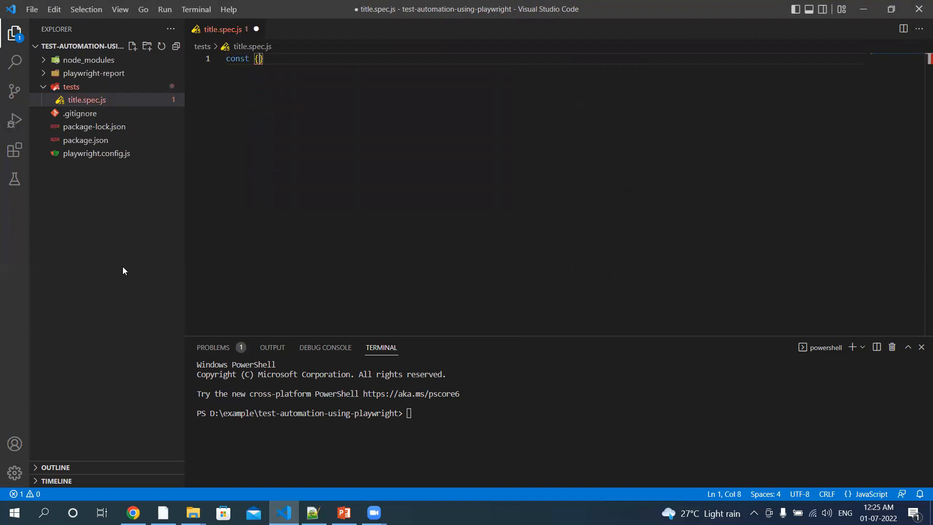
type("test, e")
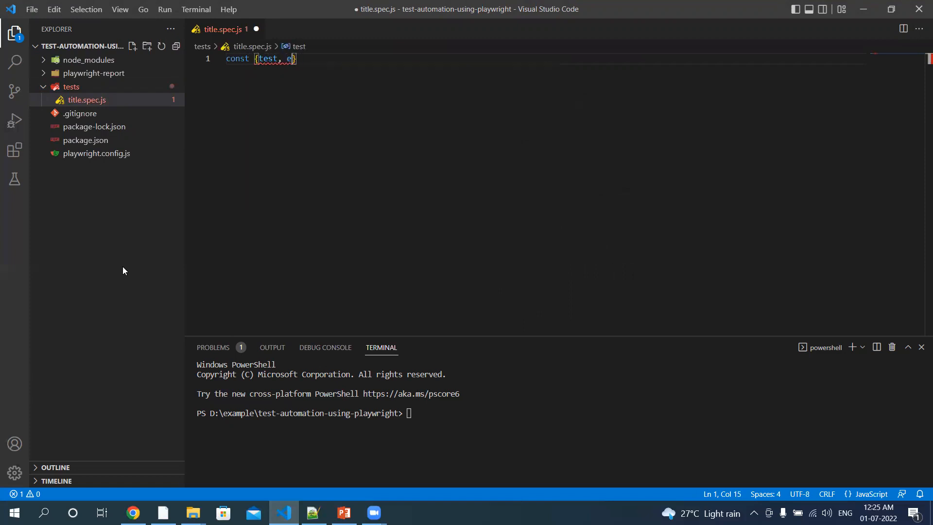
type("xpect")
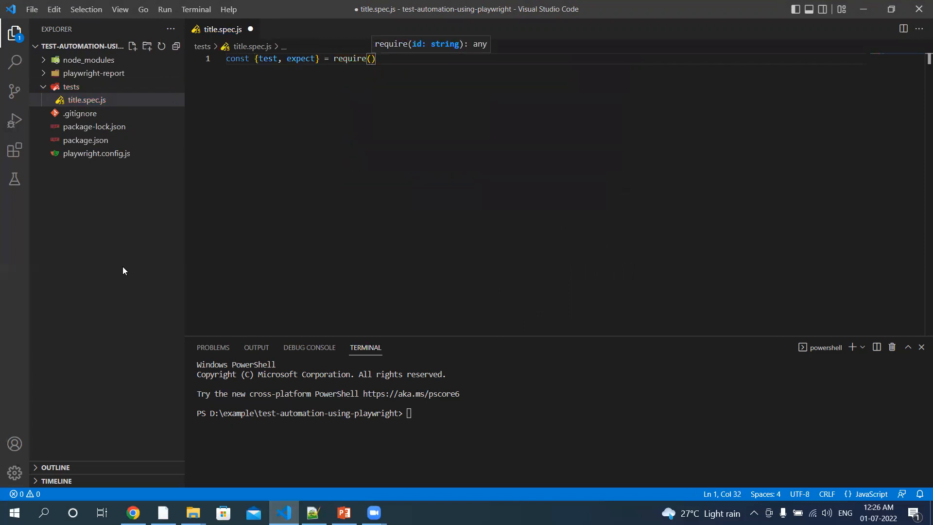
type("'@playwright/test")
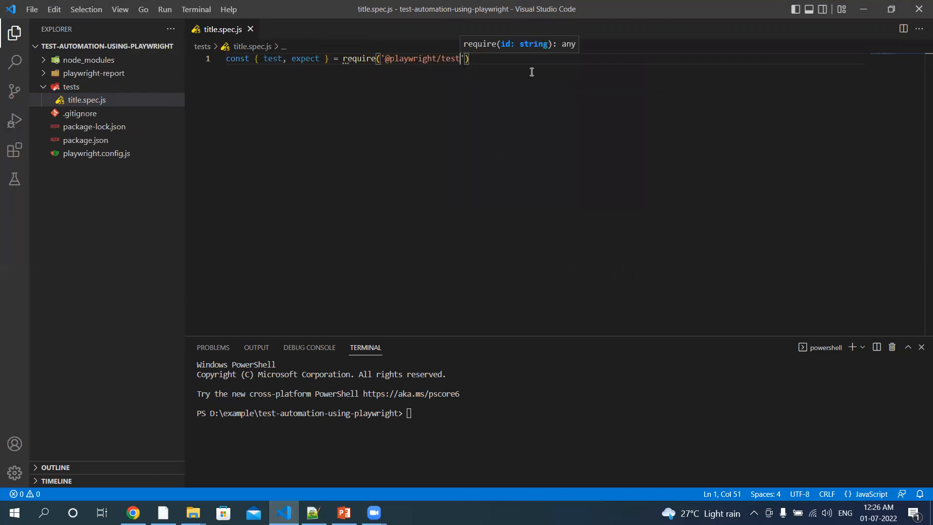
key("Enter")
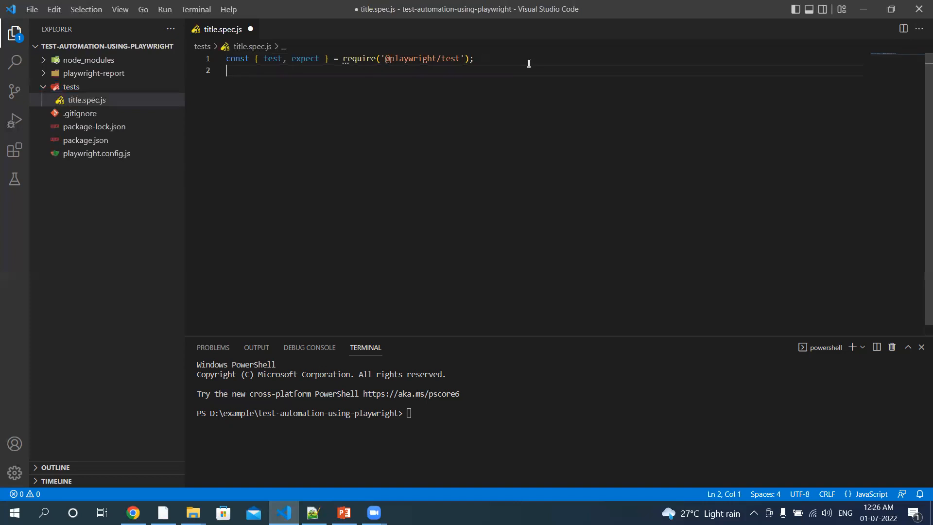
Step: Start a test('basic title test', async ({ page }) => block
type("tes")
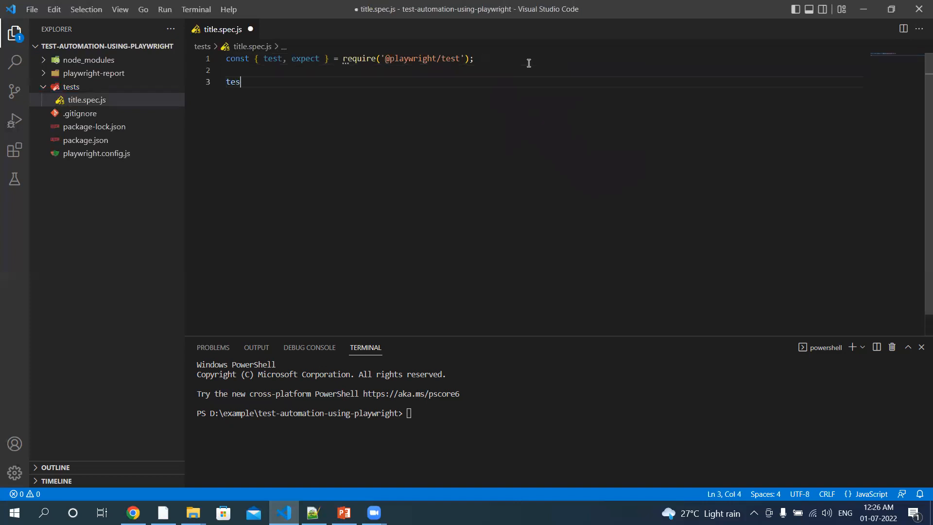
type("t(")
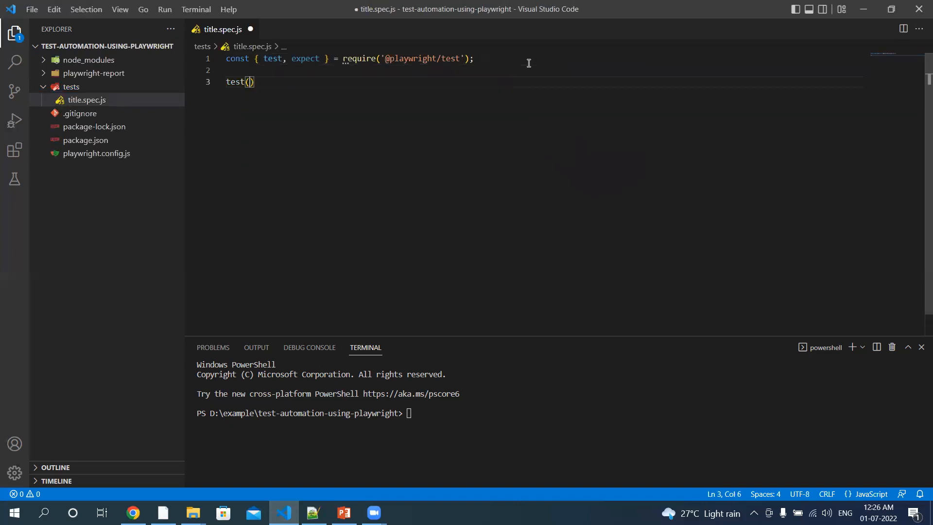
type("'")
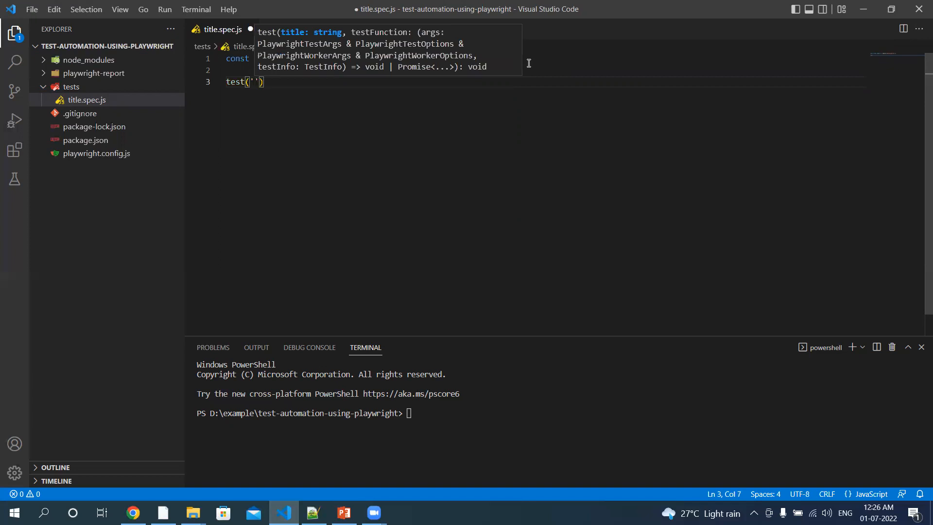
type("basic title test")
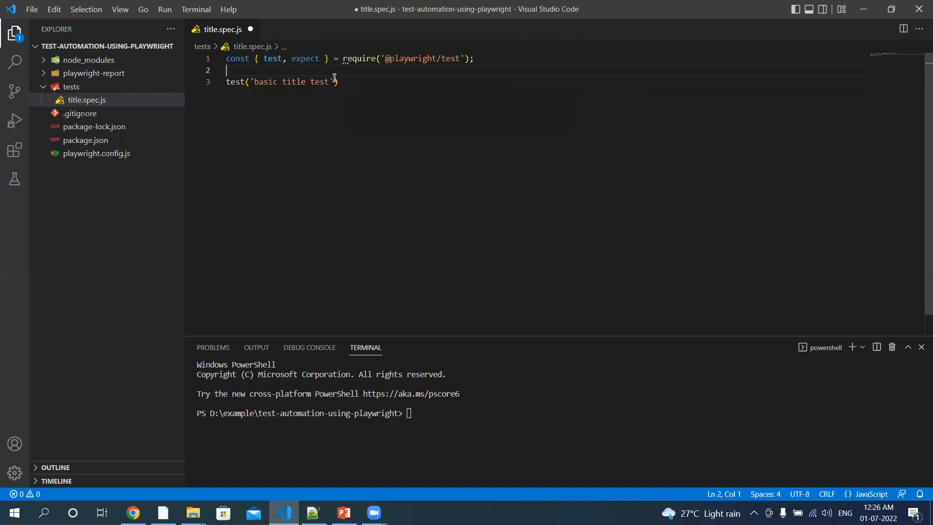
type("(")
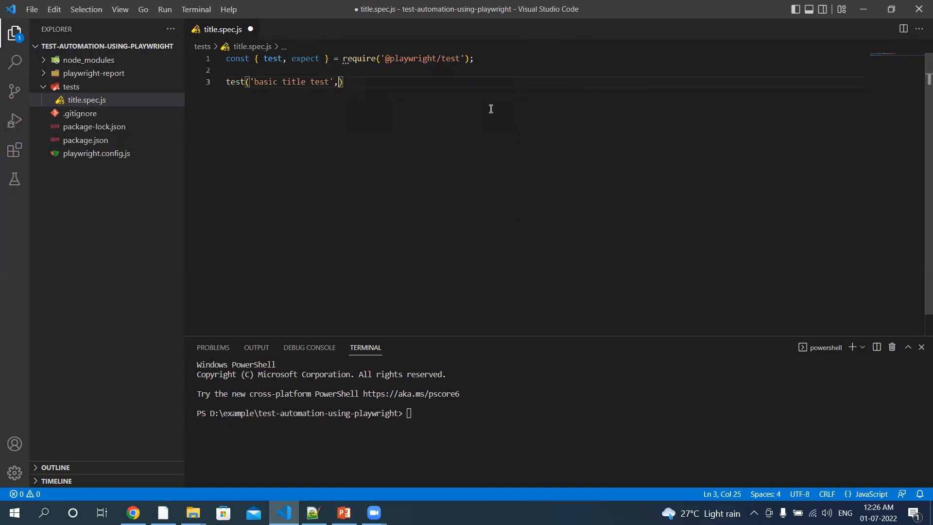
type("async({")
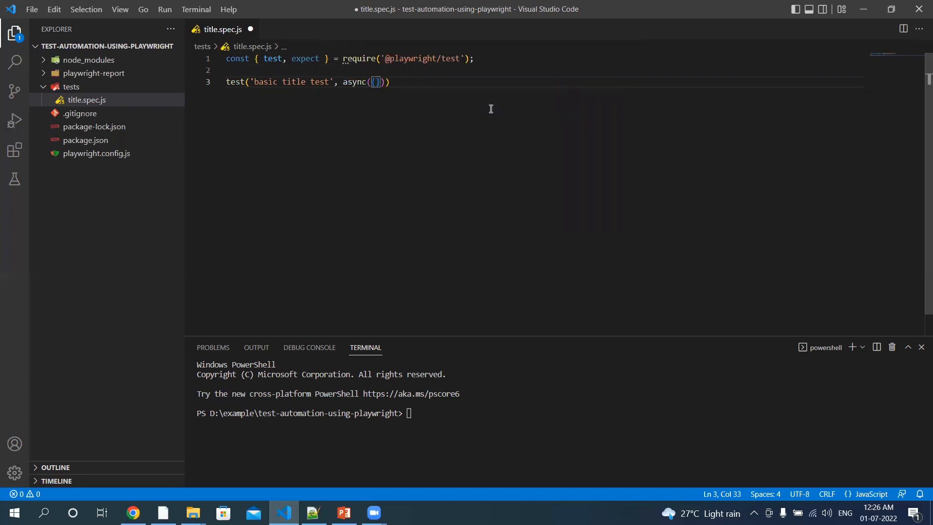
type("page")
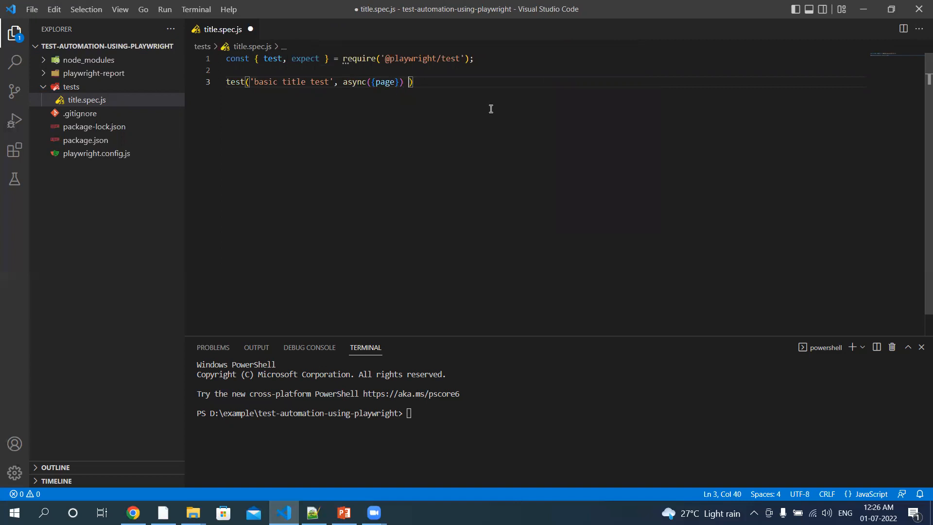
type("=> {")
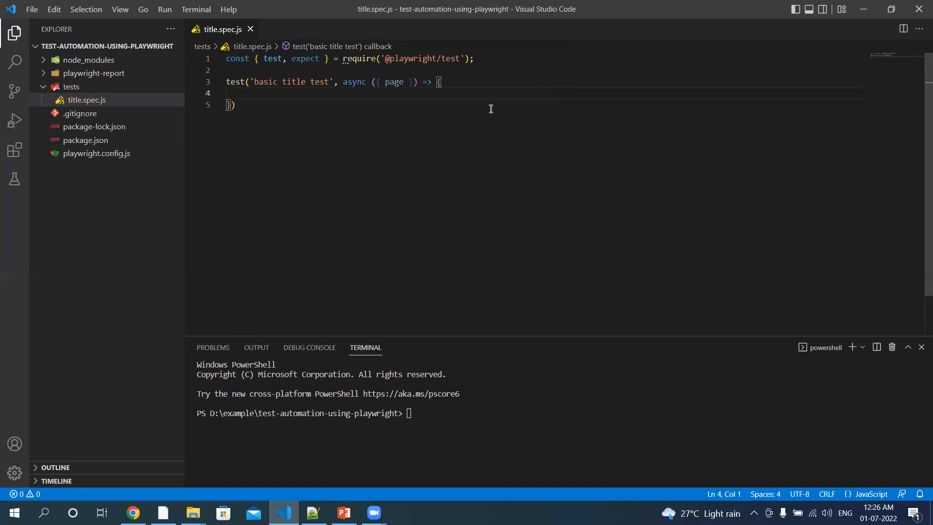
Step: Add await page.goto('') and grab the demo.vercel.store address from Edge
type("await")
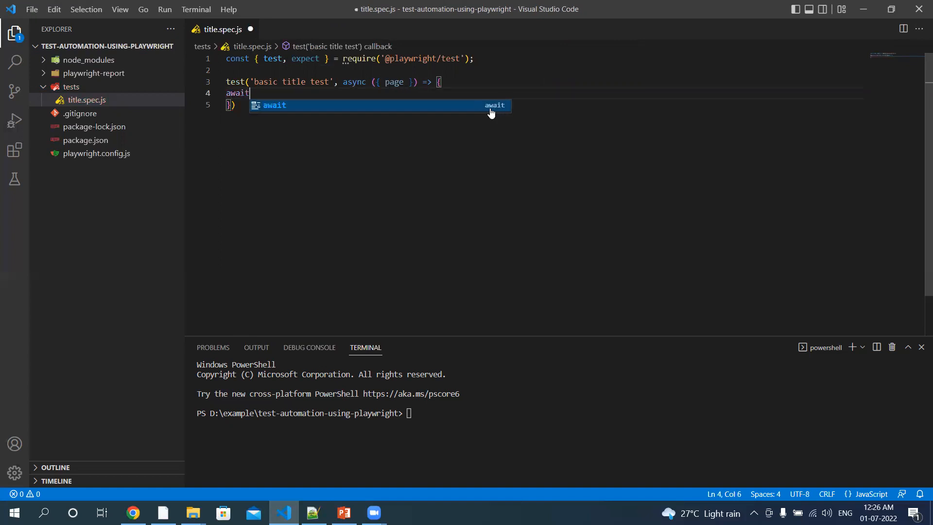
type("page")
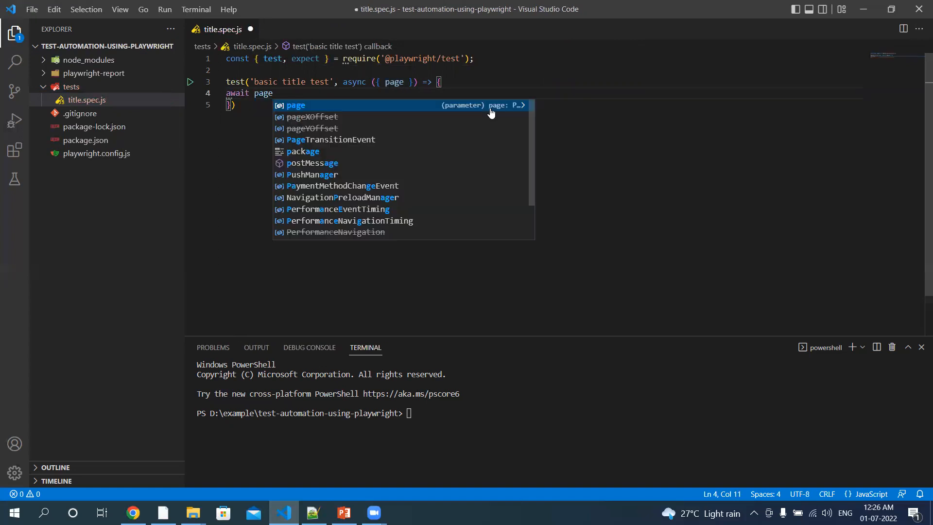
type(".goto(")
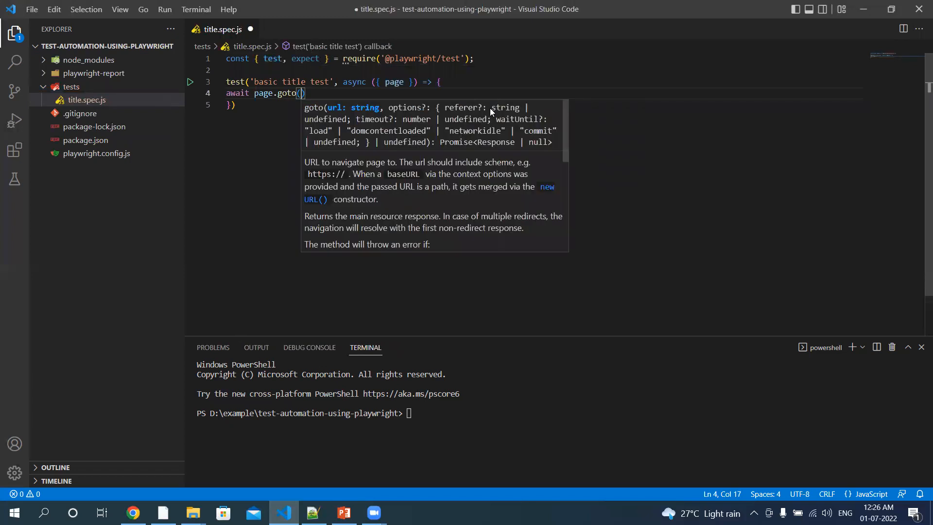
type("''")
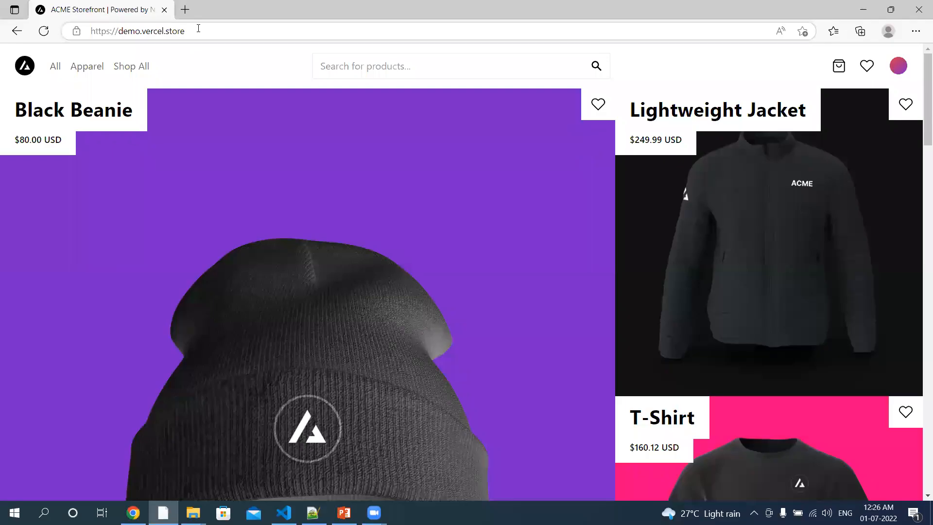
left_click(140, 30)
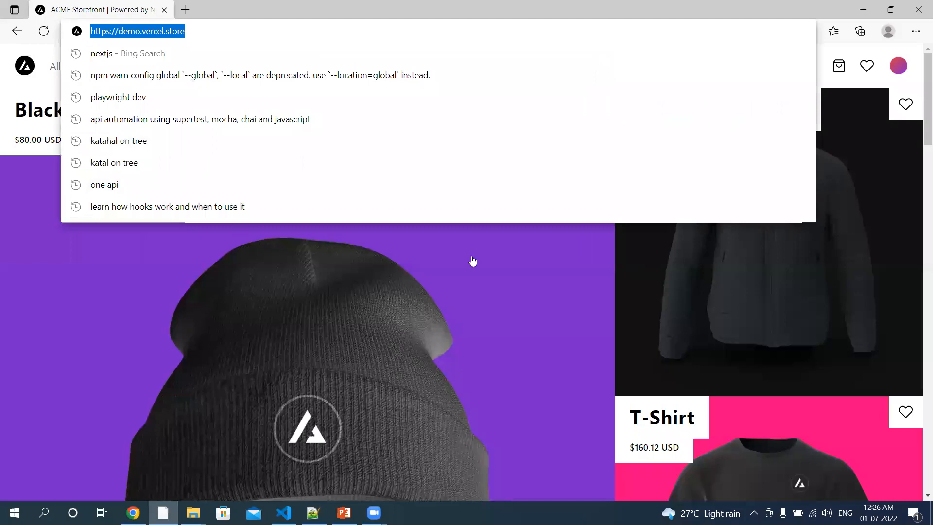
left_click(283, 513)
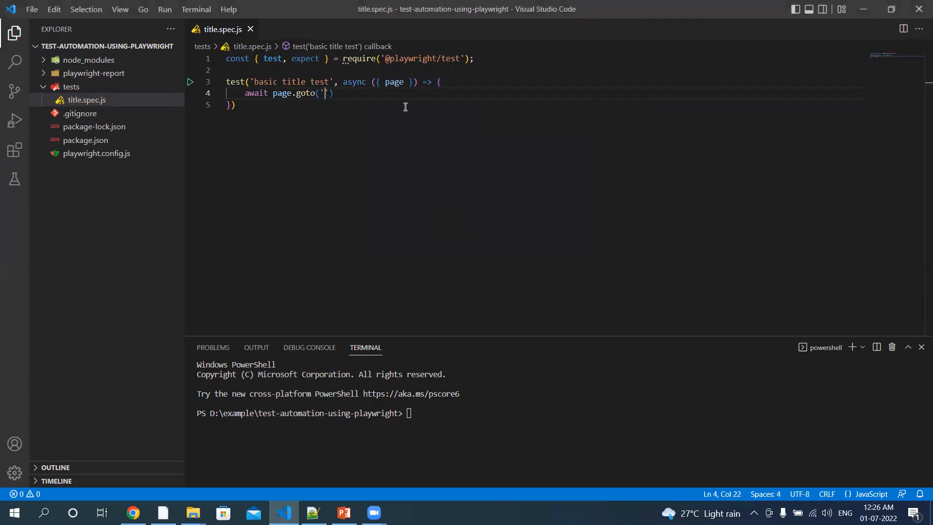
type("https://demo.vercel.store/")
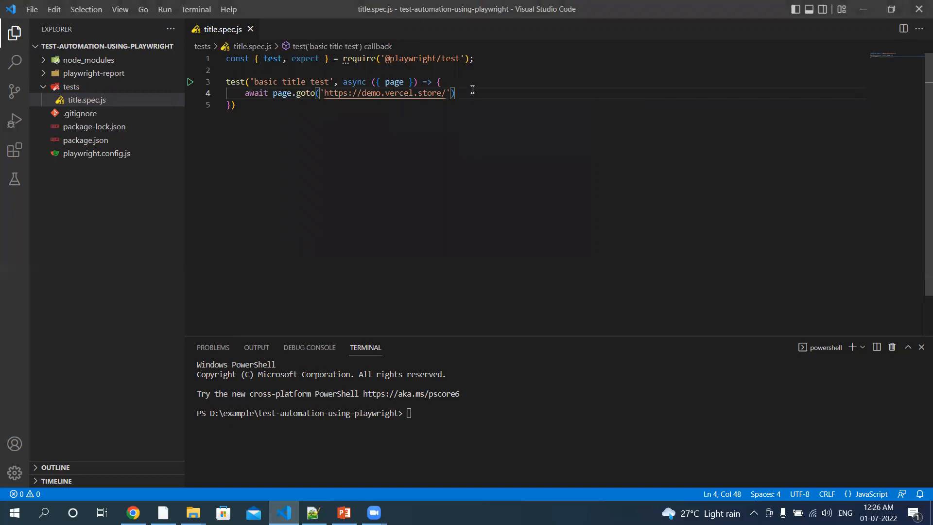
type(";")
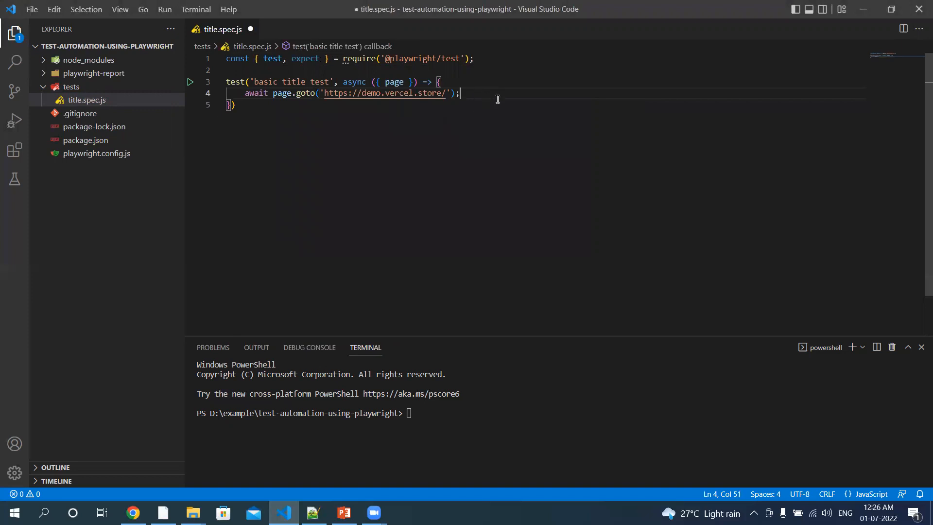
key("Enter")
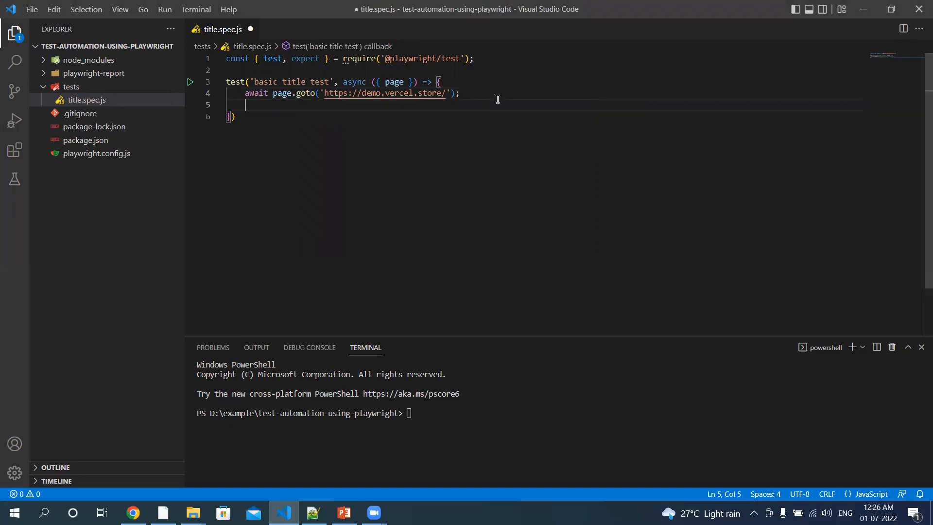
Step: Begin const title = page.locator('') with an empty selector
type("const")
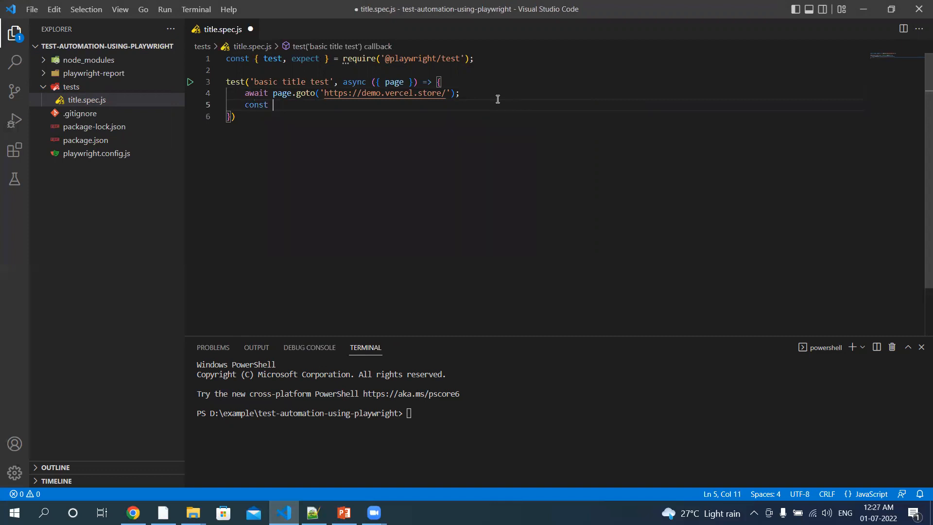
type("title")
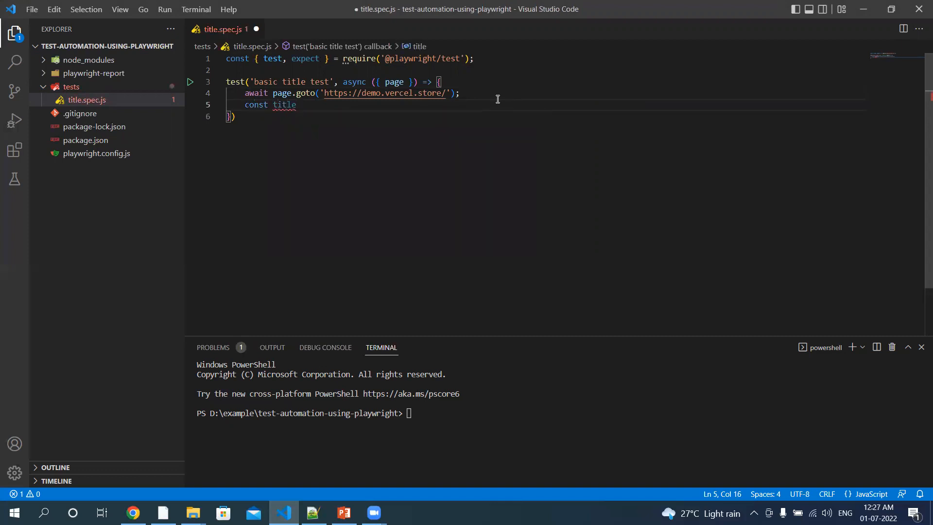
type("=")
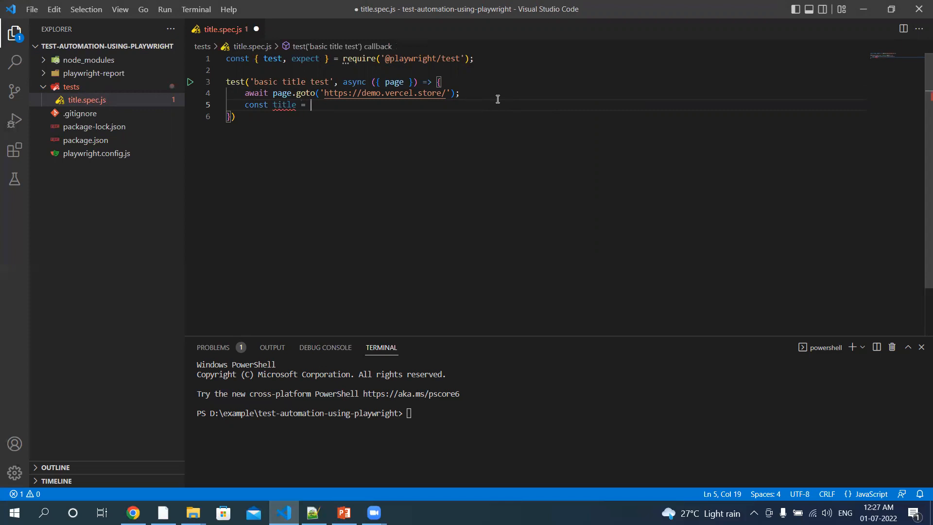
type("page.locator(")
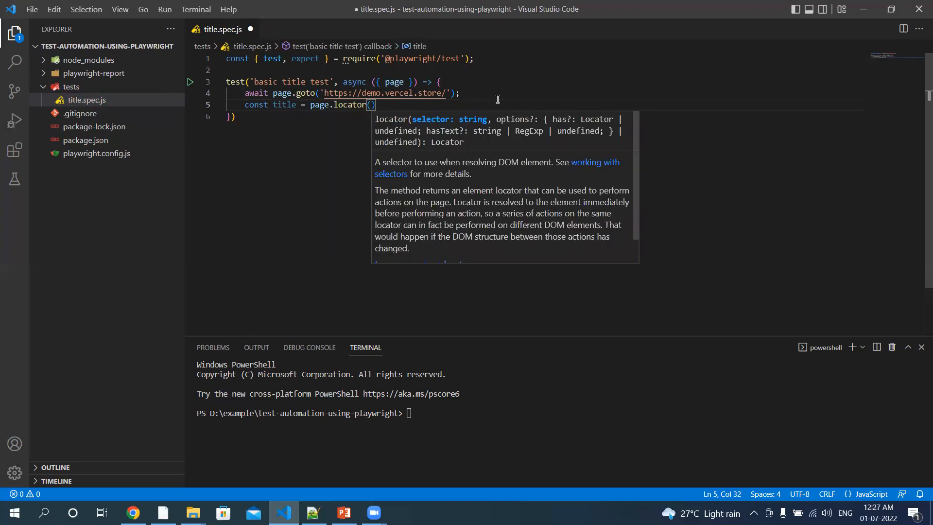
type("'")
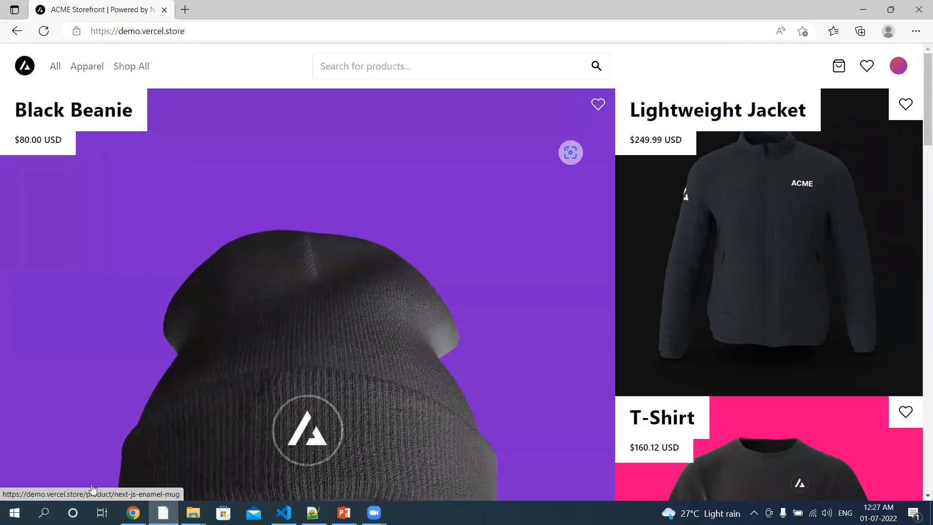
Step: Inspect the storefront head in Edge DevTools to find the title element
key("F12")
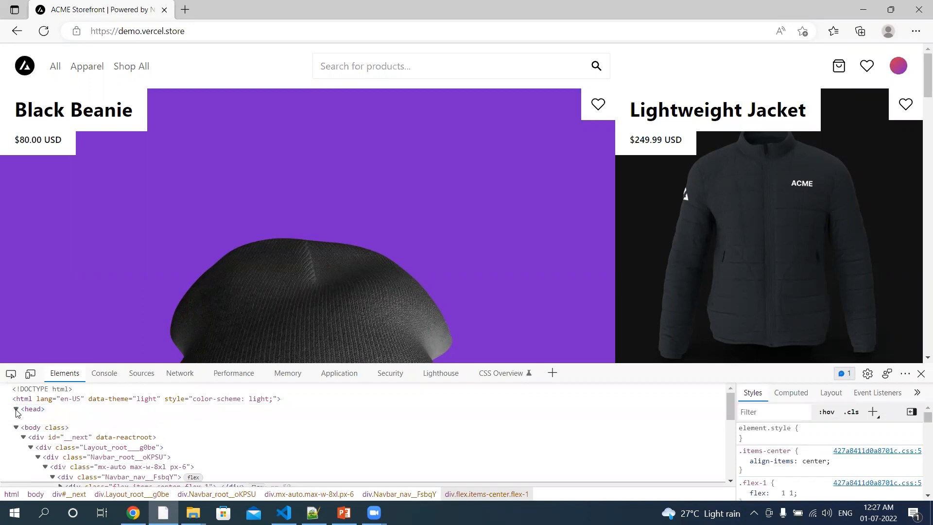
left_click(15, 408)
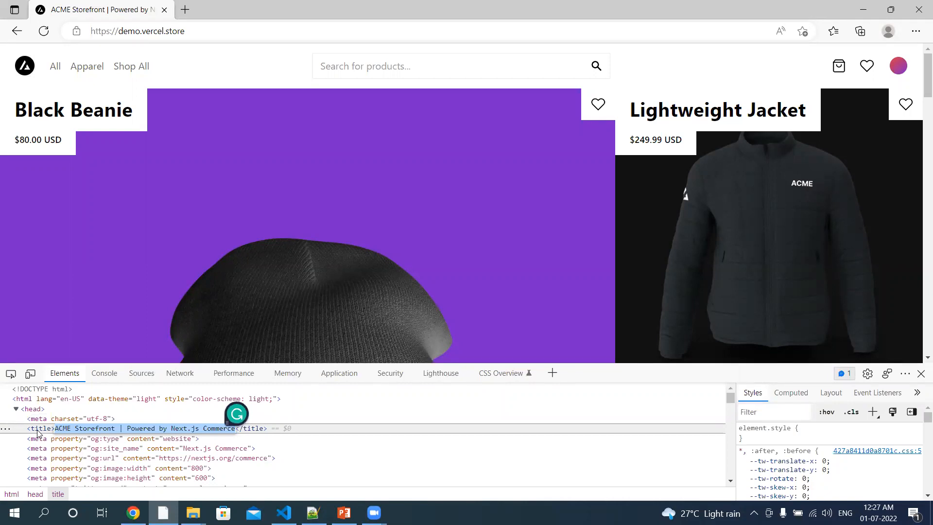
mouse_move(482, 195)
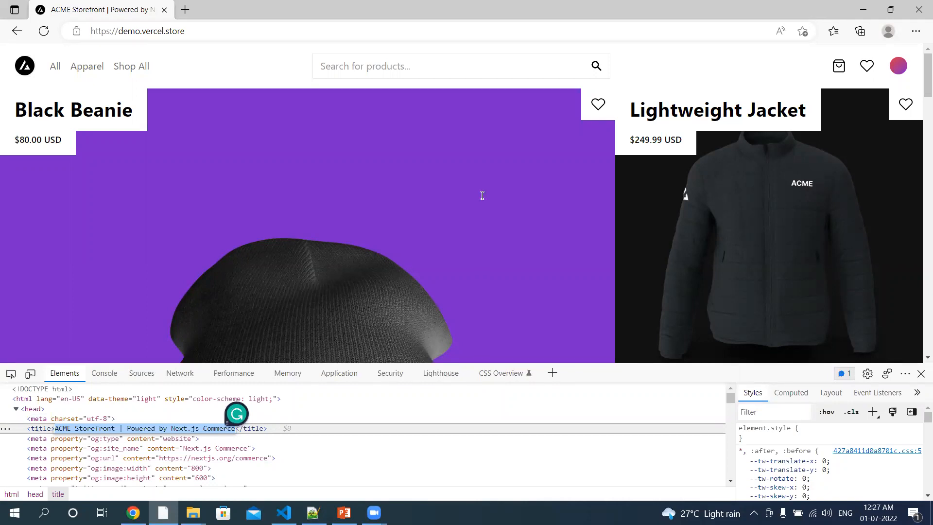
Step: Set the title locator to the XPath '(//title)[1]'
left_click(284, 513)
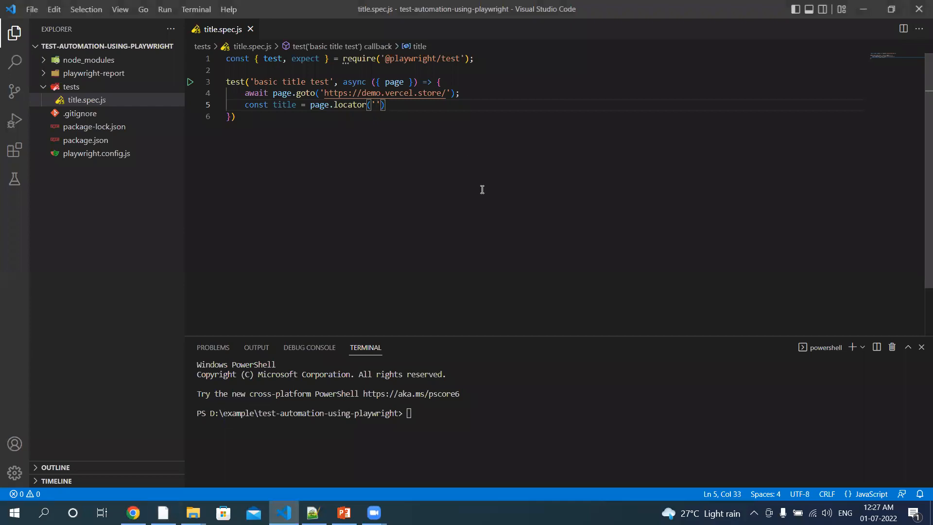
type("//tile)")
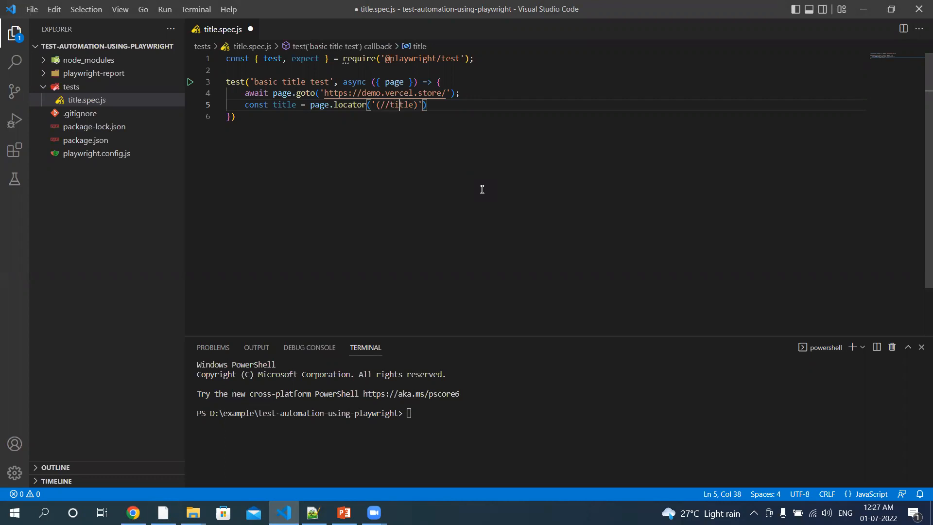
type("[1")
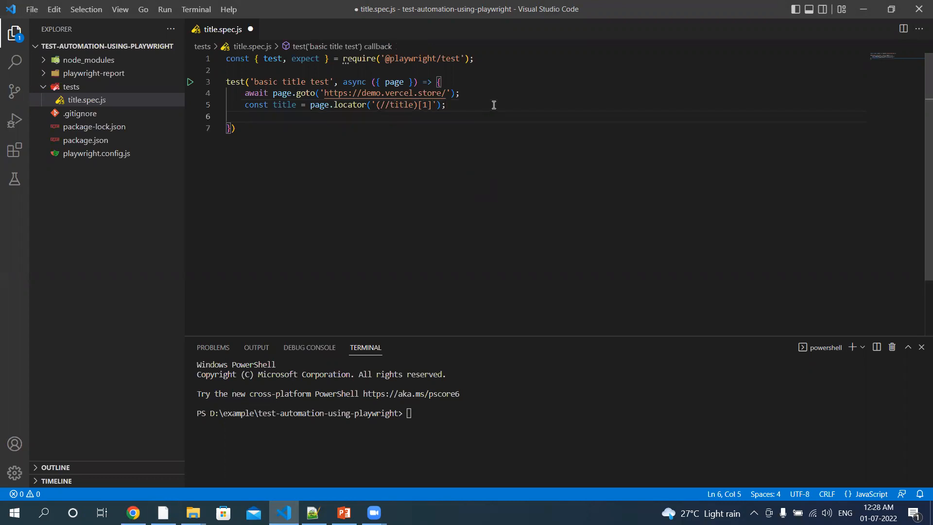
Step: Assert expect(title).toHaveText('ACME Storefront | Powered by Next.js Commerce')
type("await")
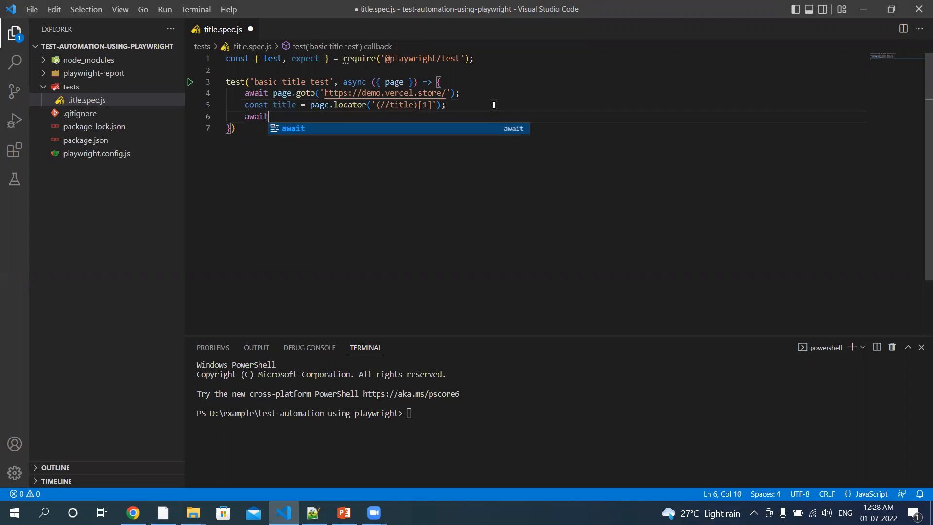
type("expe")
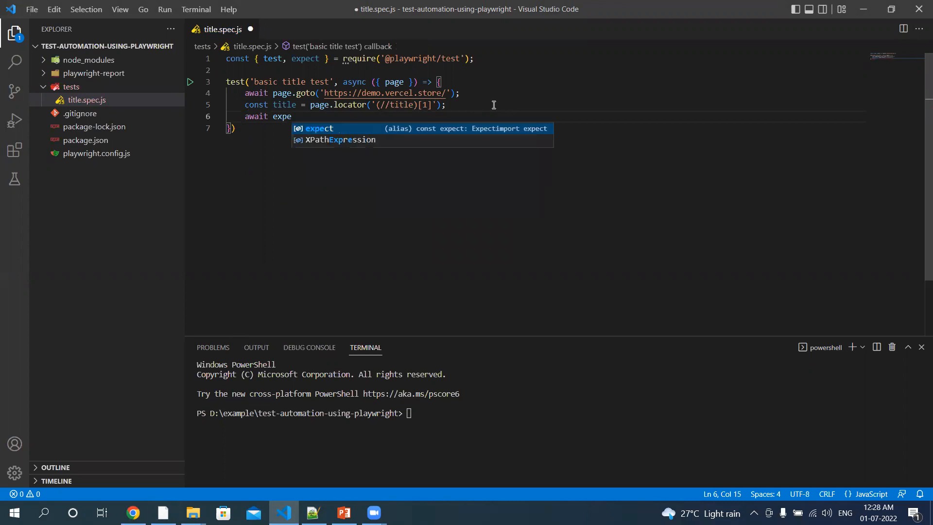
type("ct(title")
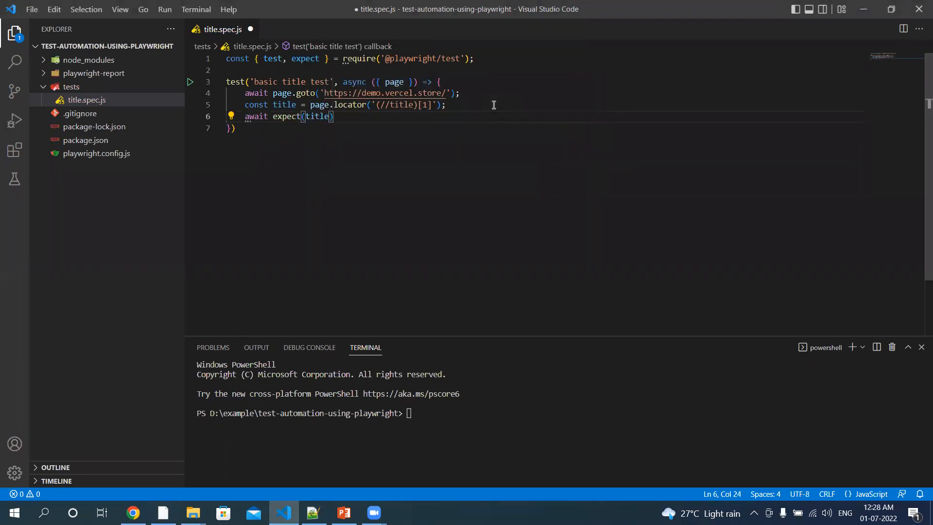
type(".toH")
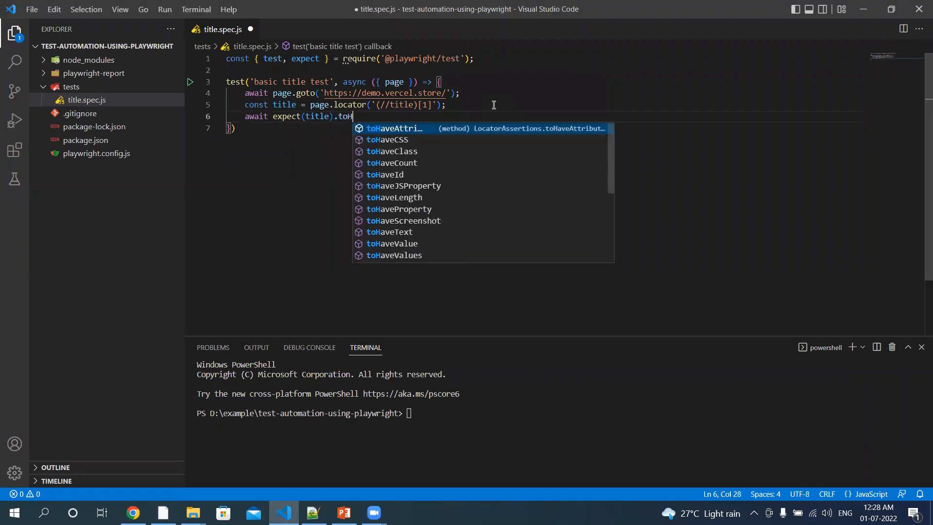
type("aveText")
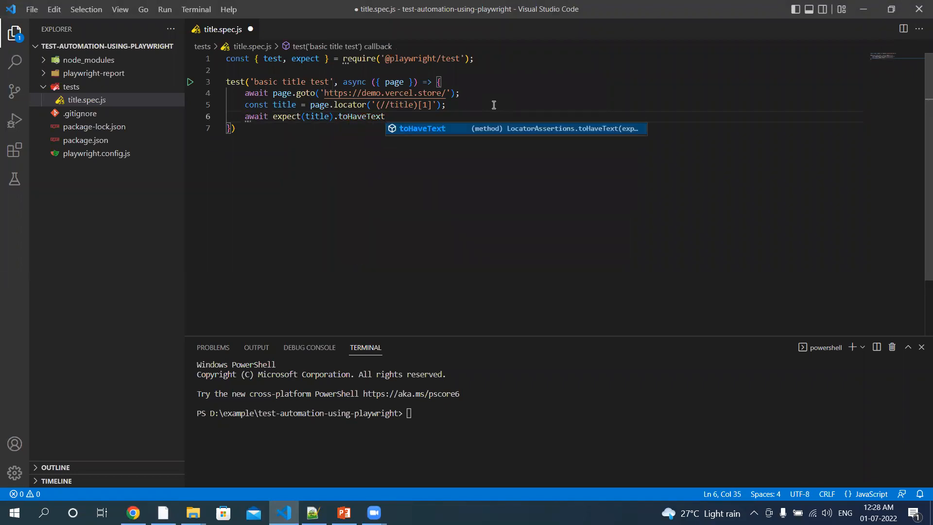
type("('')")
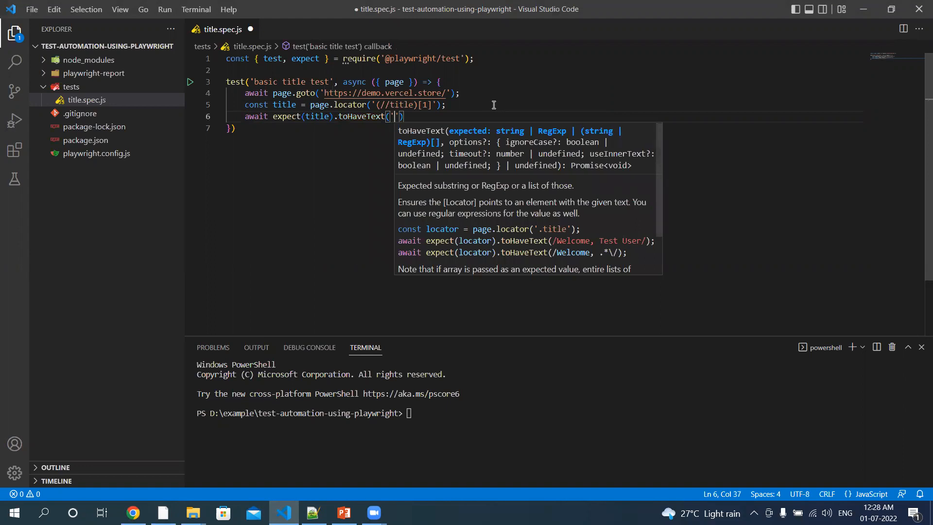
type("ACME Storefront | Powered by Next.js Commerce")
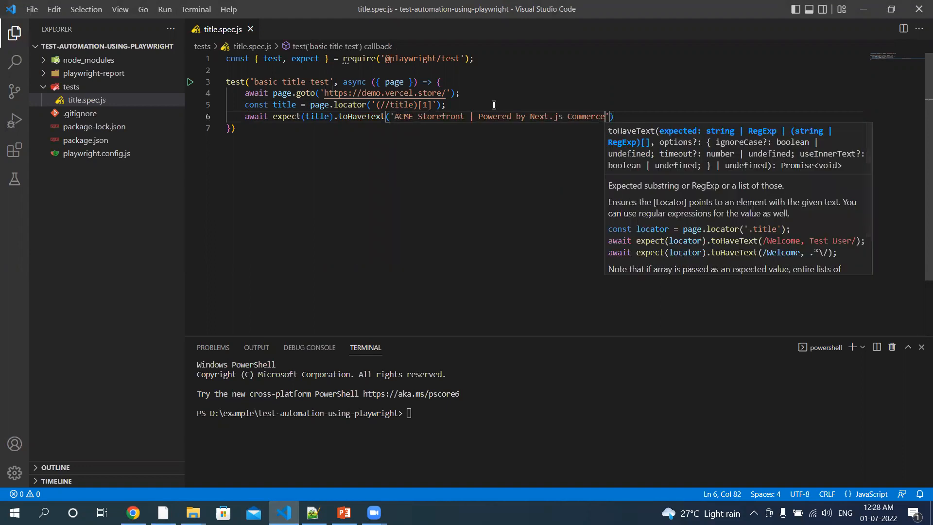
left_click(629, 114)
type(";")
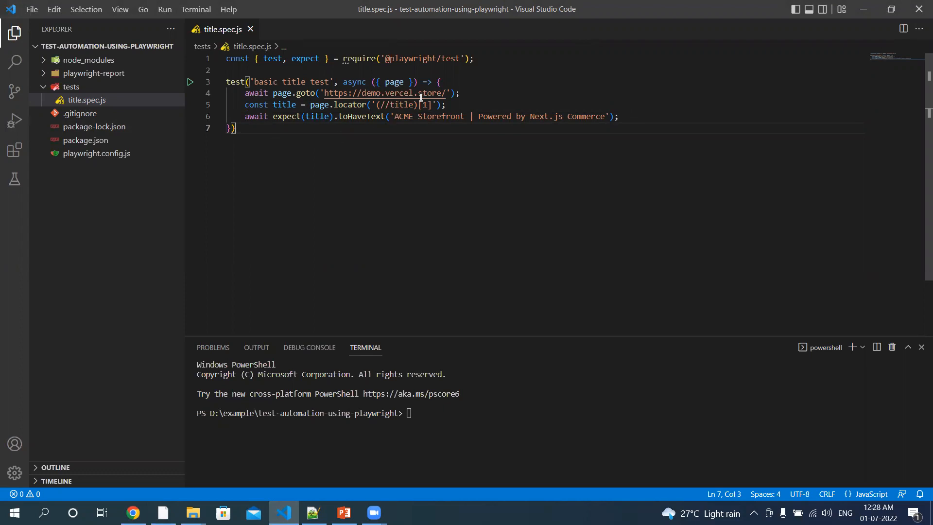
mouse_move(385, 93)
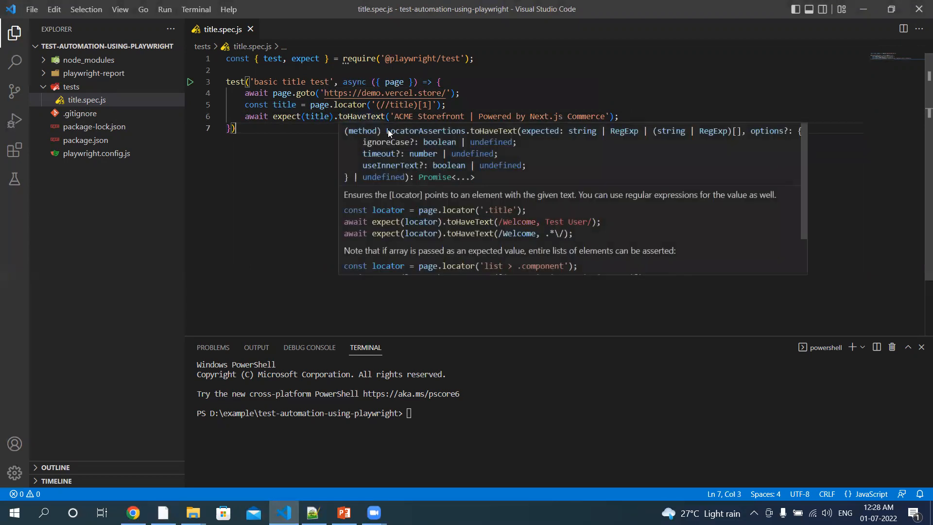
Step: End the test block with a semicolon and begin npx in the terminal
left_click(387, 138)
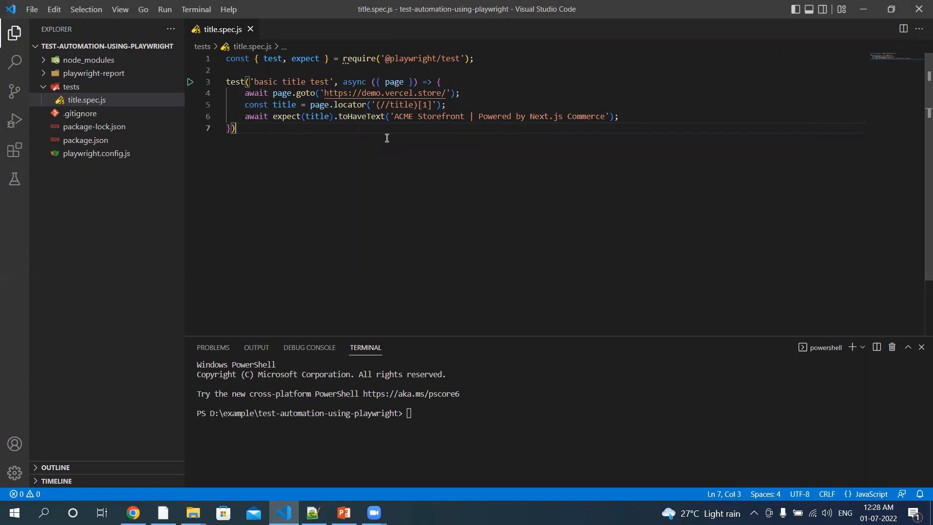
type(";")
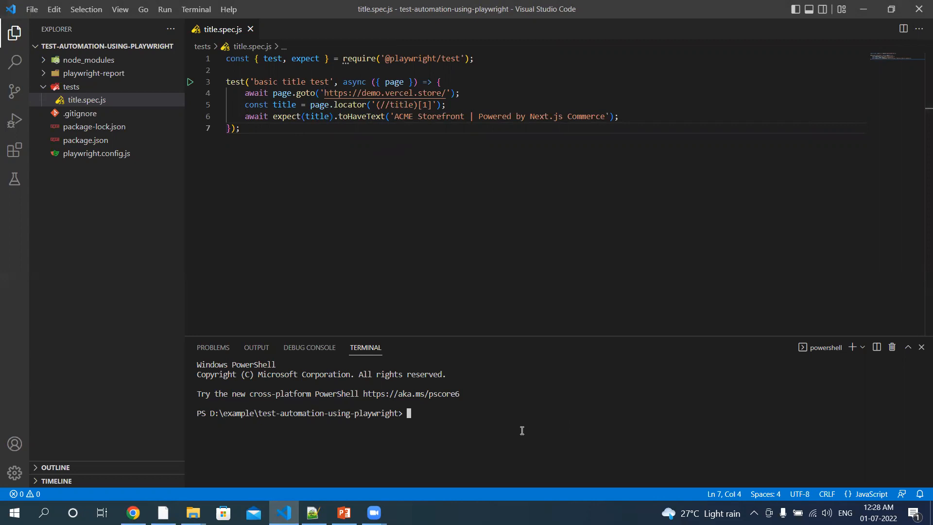
type("npx playw")
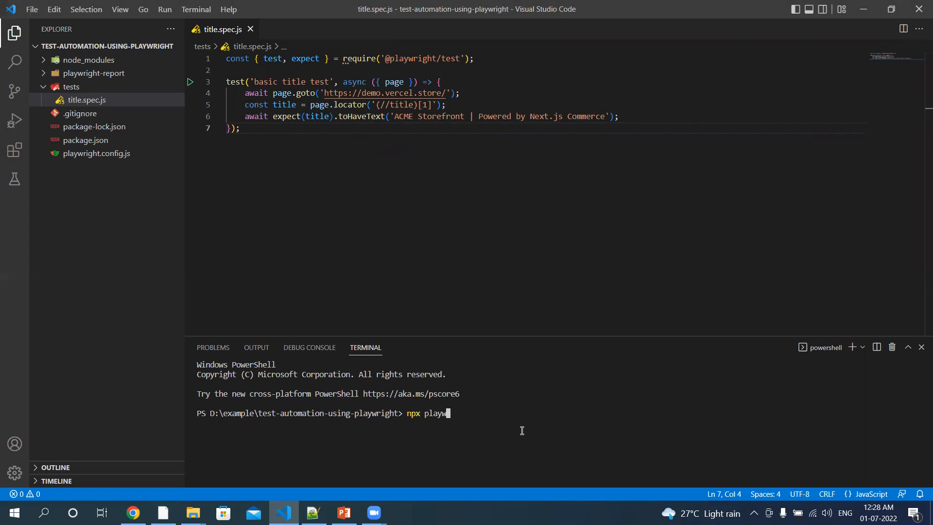
Step: Run npx playwright test so all 3 tests pass, then re-enter the command
type("right test")
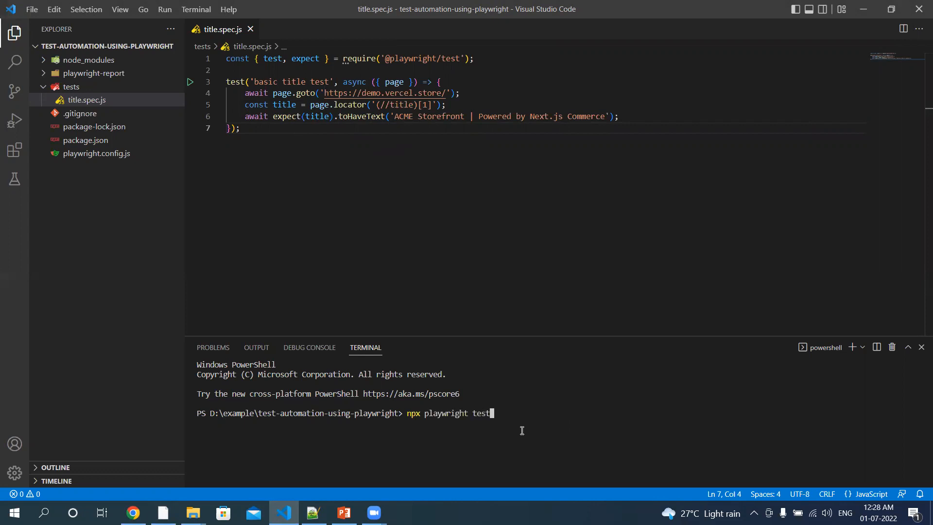
key("Enter")
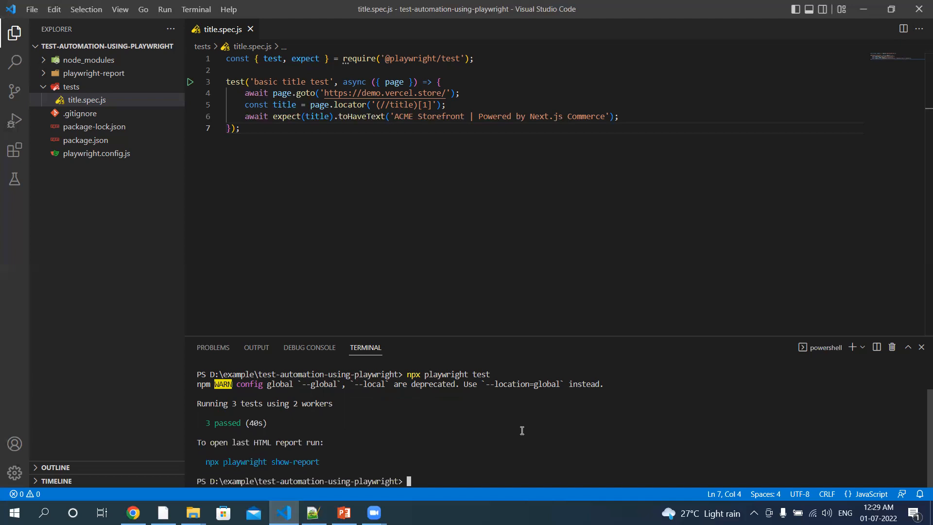
mouse_move(183, 489)
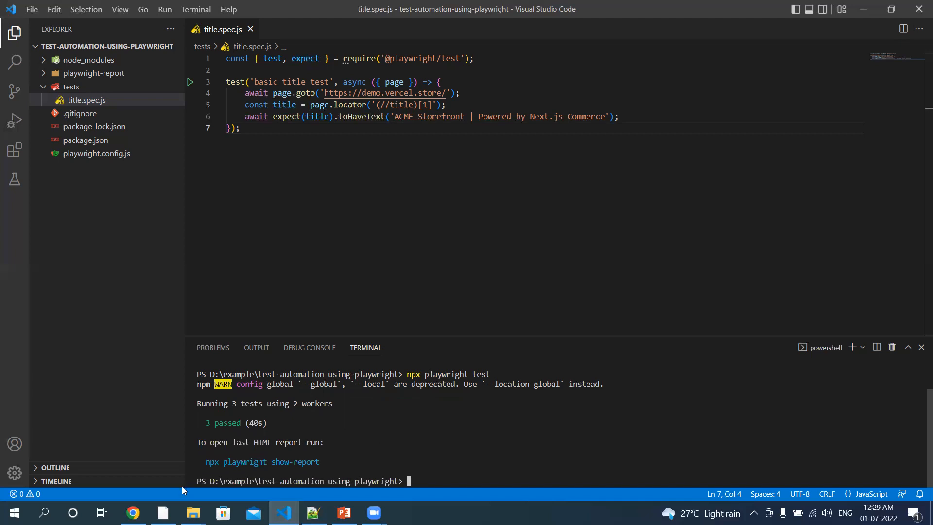
mouse_move(450, 438)
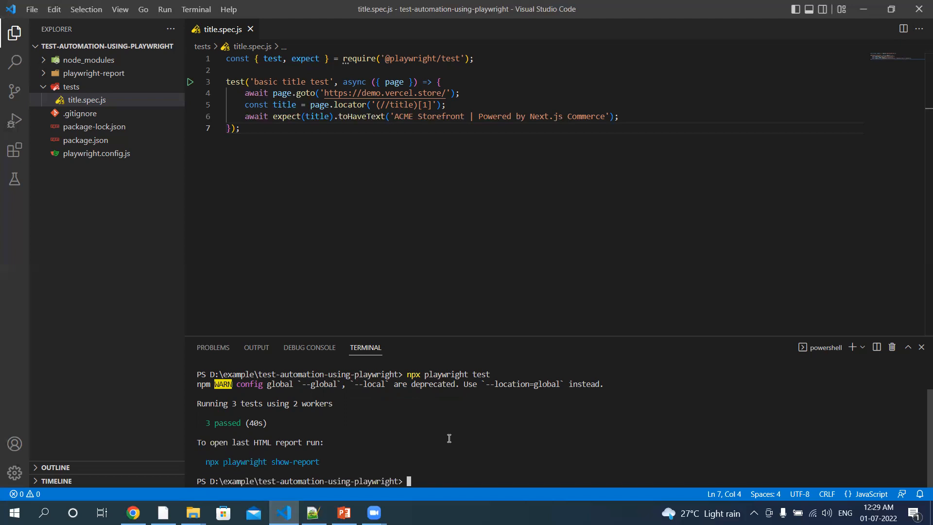
mouse_move(470, 438)
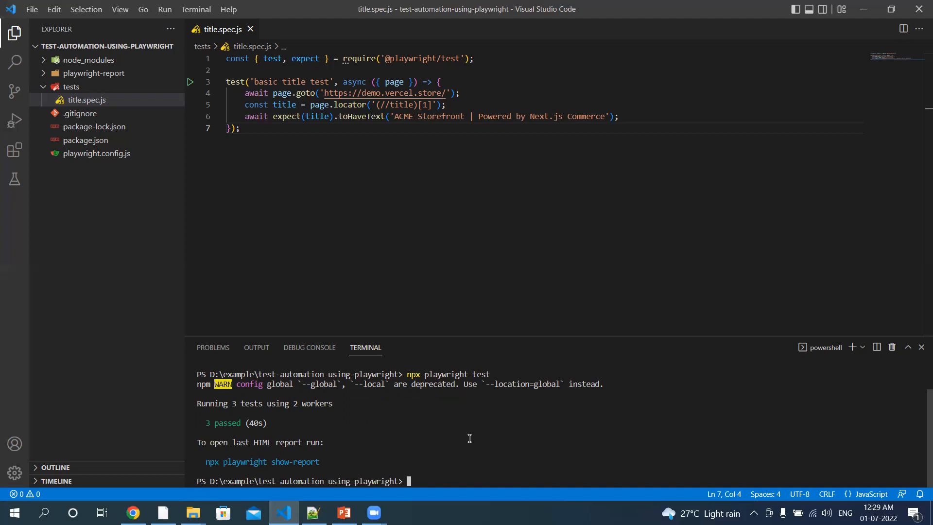
type("npx playwright test")
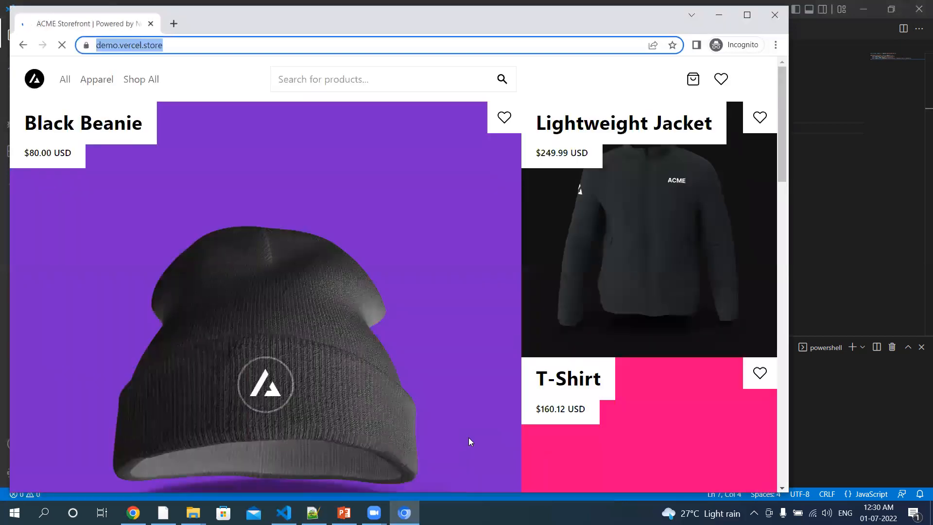
Step: Return focus to the editor while the headed rerun shows browser windows
left_click(283, 513)
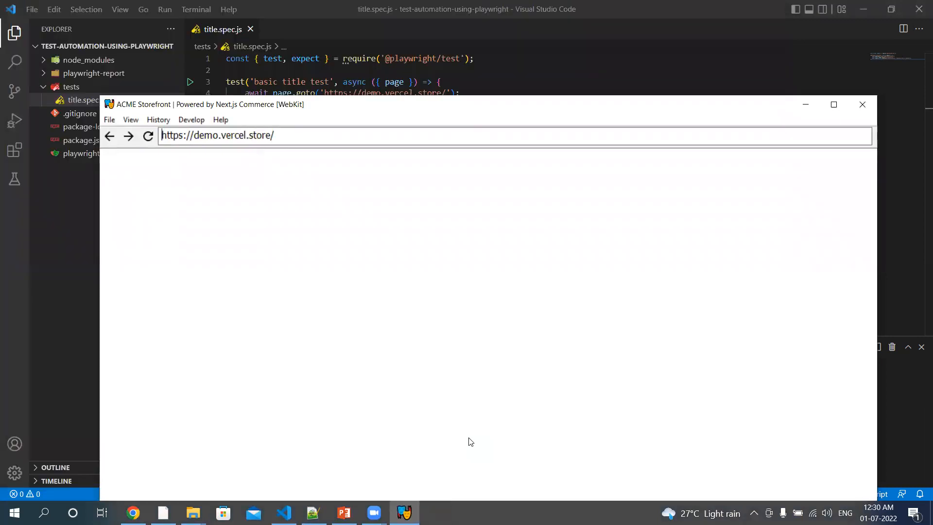
mouse_move(470, 443)
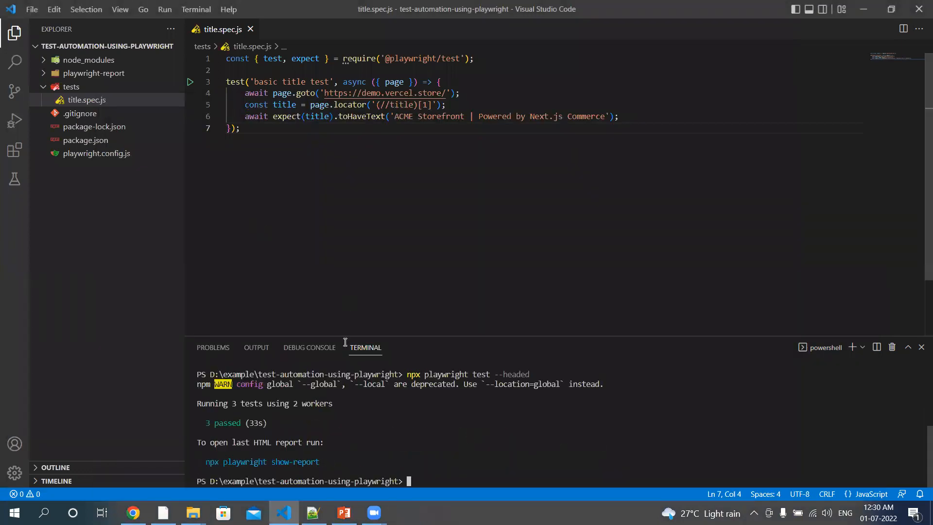
mouse_move(544, 255)
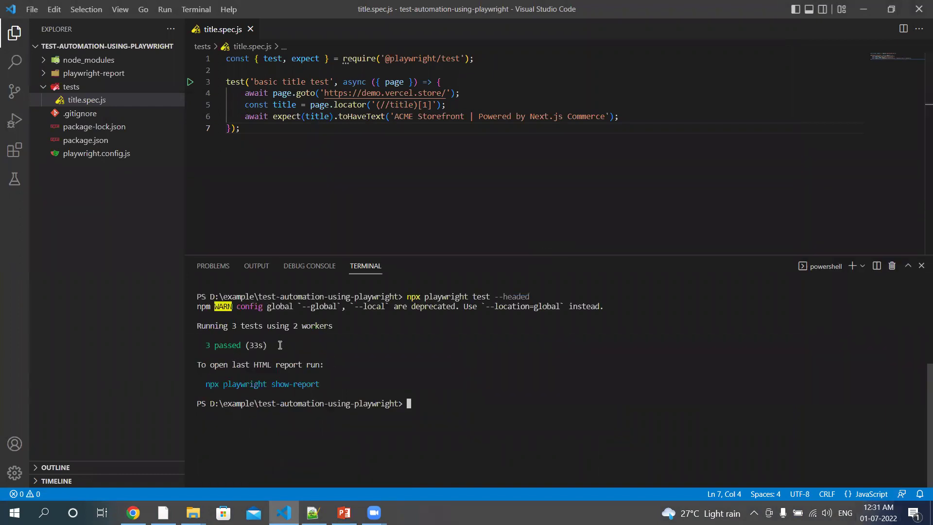
mouse_move(288, 364)
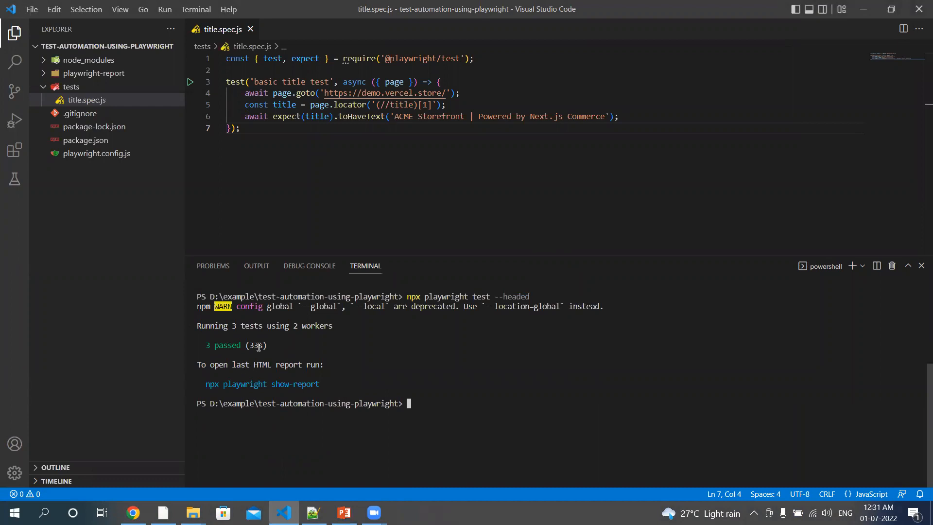
mouse_move(152, 326)
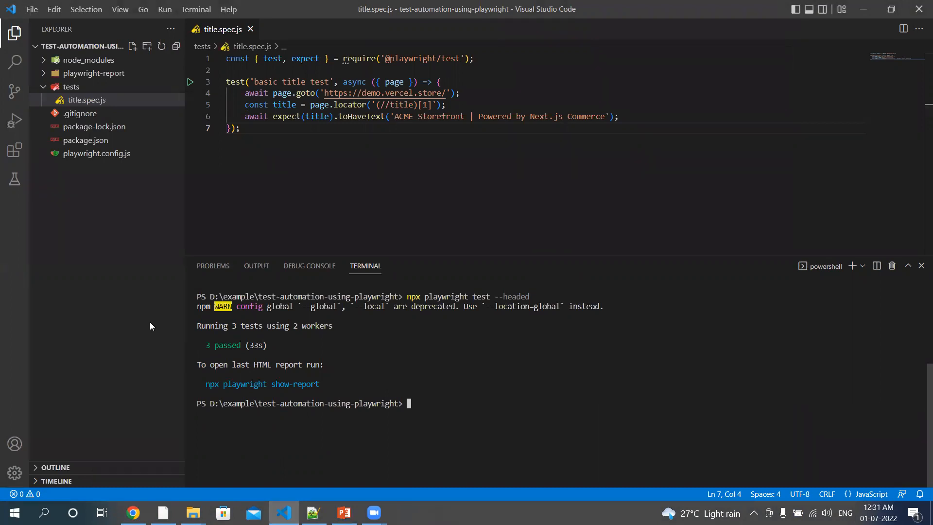
mouse_move(129, 280)
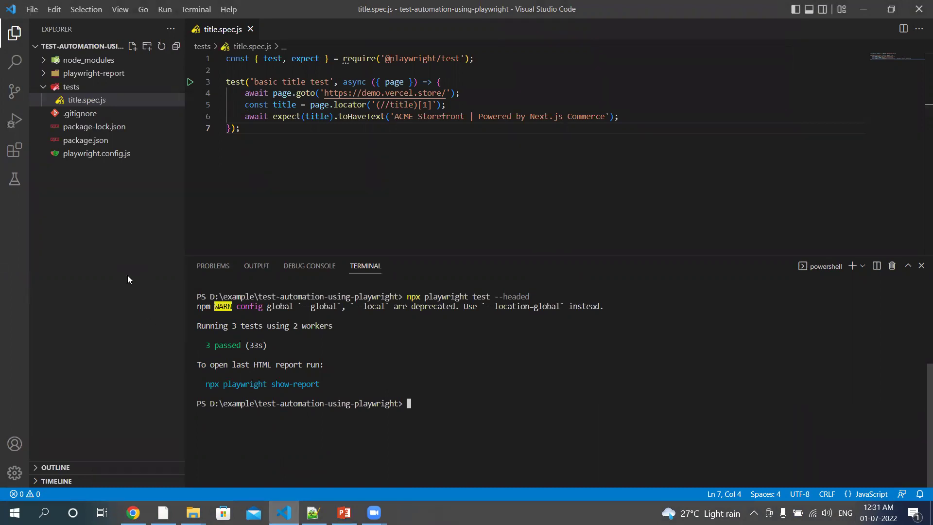
mouse_move(95, 189)
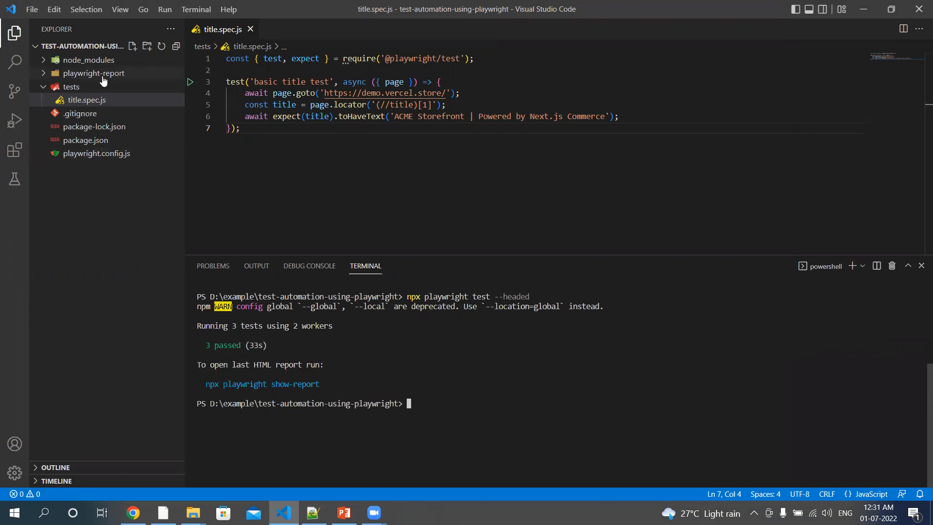
Step: Expand playwright-report and open index.html's file actions to send it to Microsoft Edge
left_click(93, 73)
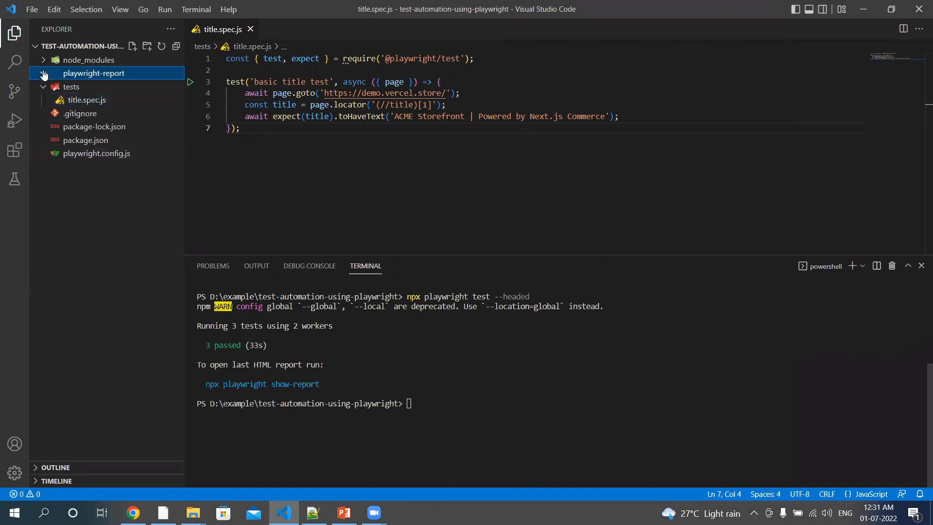
right_click(87, 86)
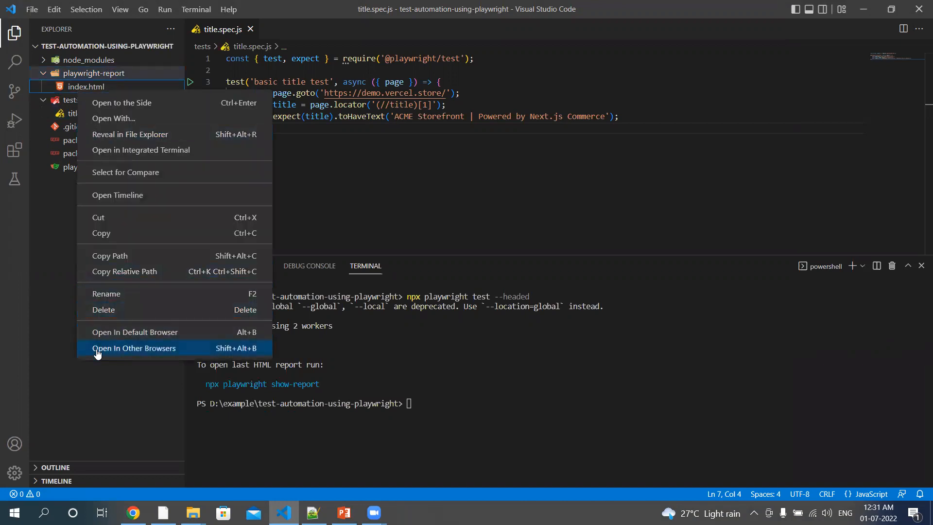
mouse_move(167, 255)
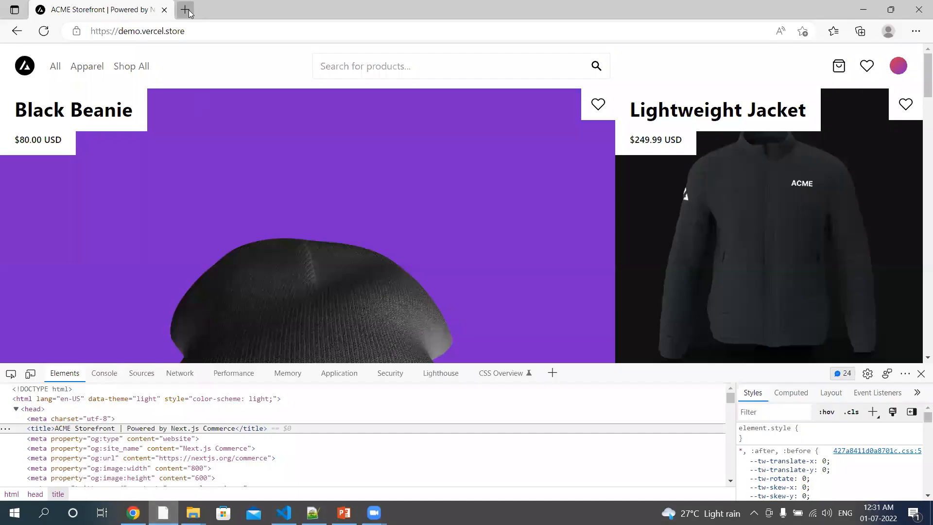
Step: View the report in a fresh Edge tab showing basic title test passed in chromium, firefox and webkit
left_click(184, 10)
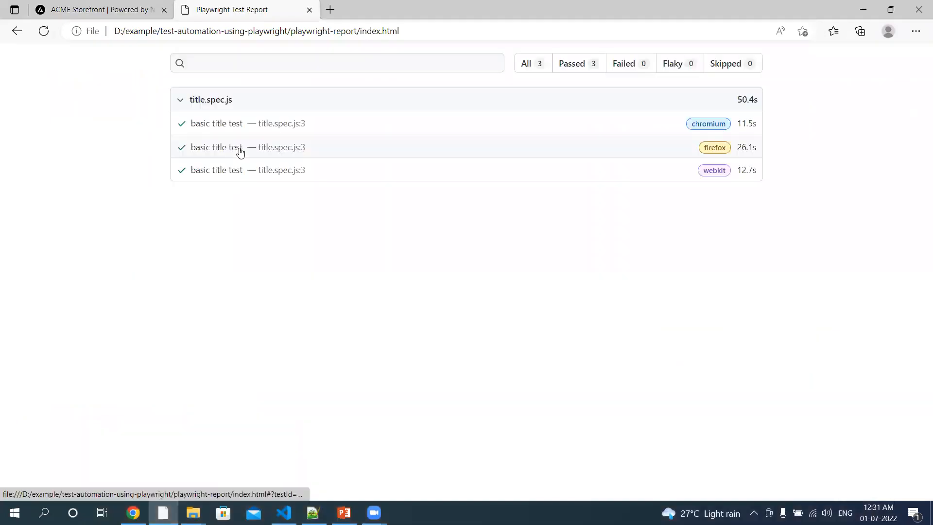
mouse_move(233, 181)
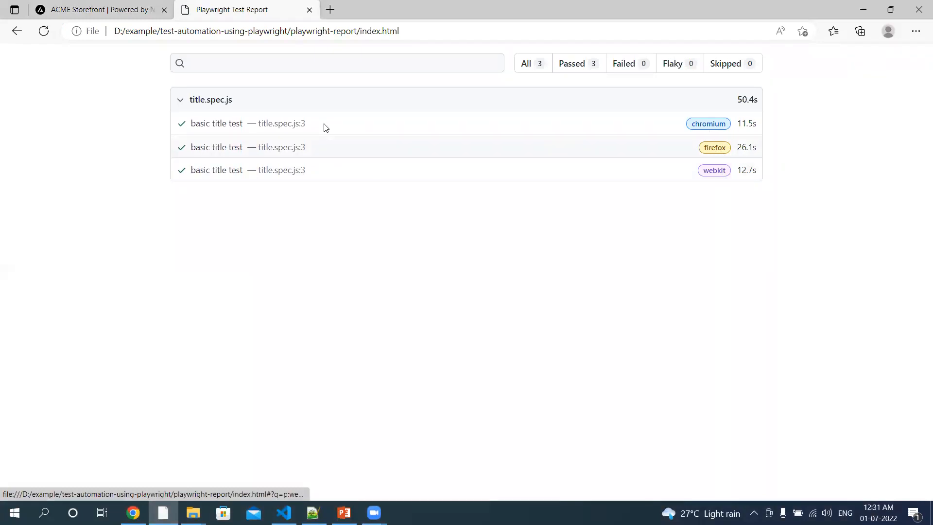
Step: View the chromium run's details with the expect.toHaveText step expanded to show its code
left_click(218, 123)
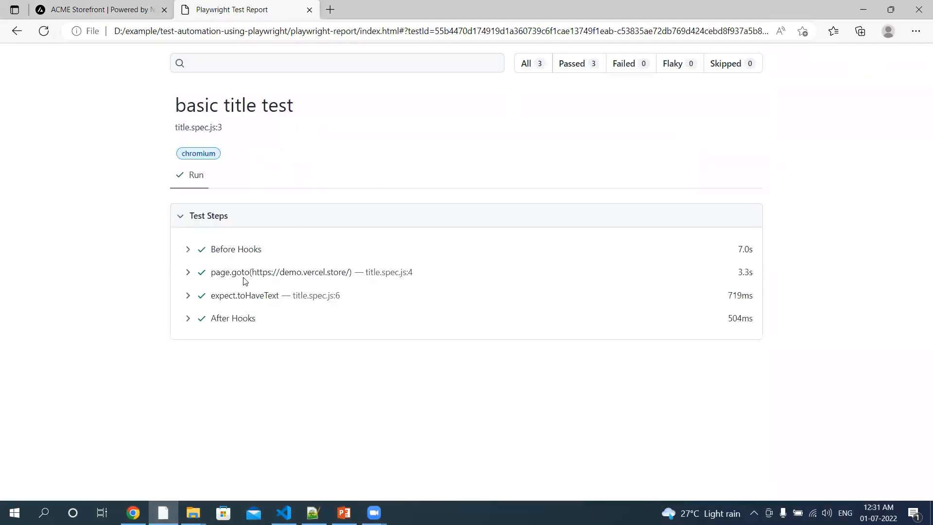
mouse_move(316, 284)
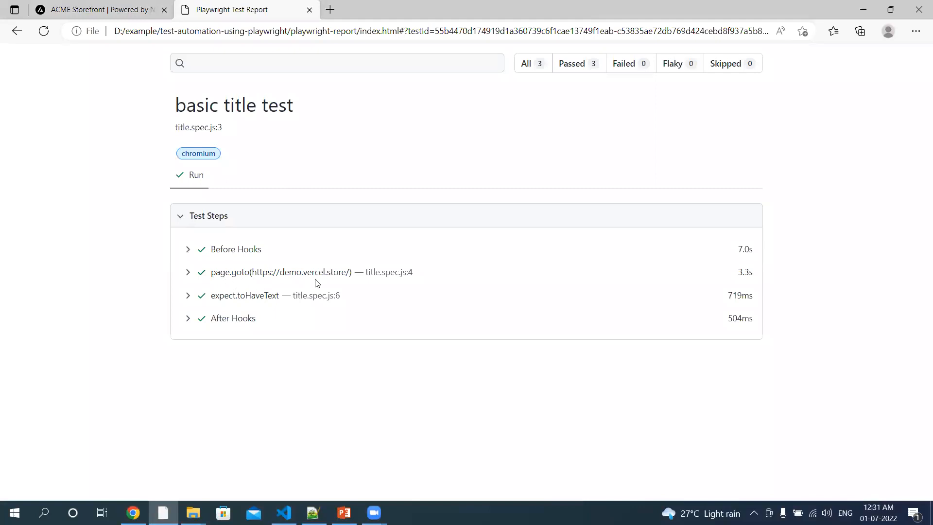
mouse_move(254, 299)
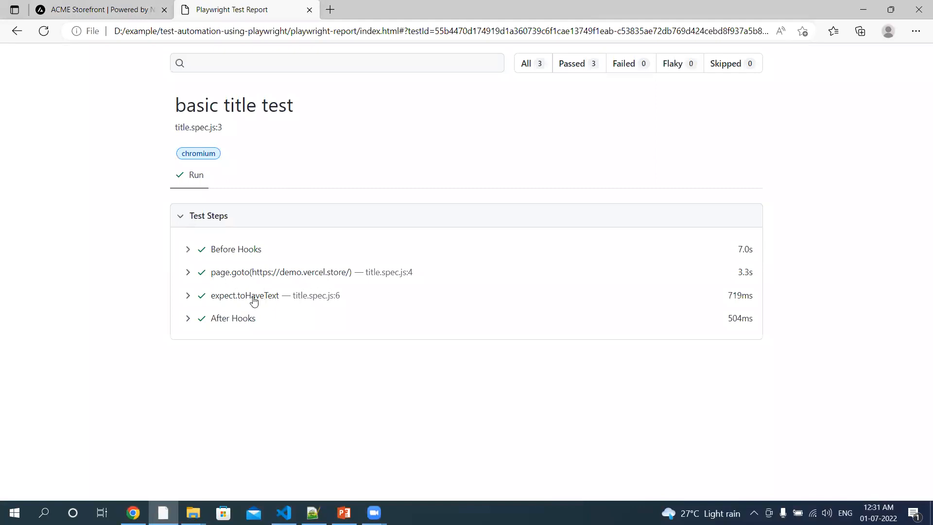
left_click(245, 296)
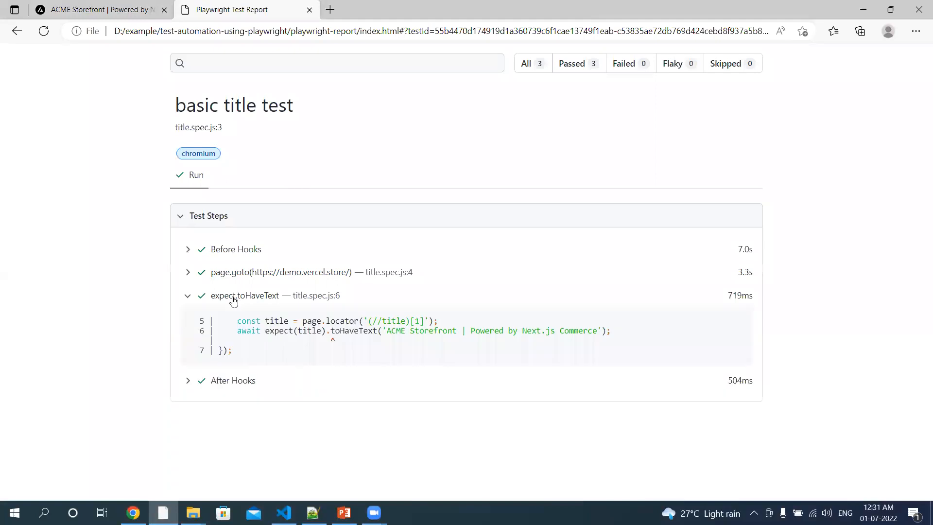
mouse_move(259, 377)
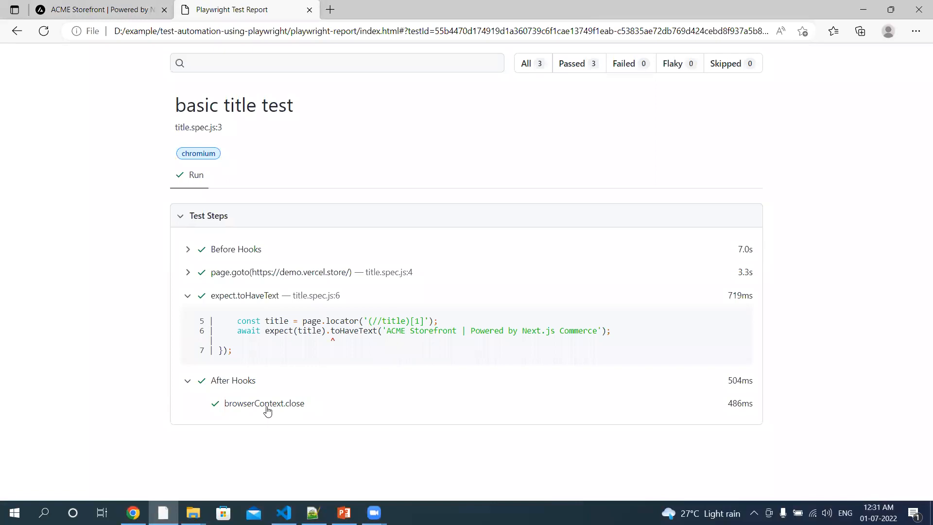
mouse_move(297, 430)
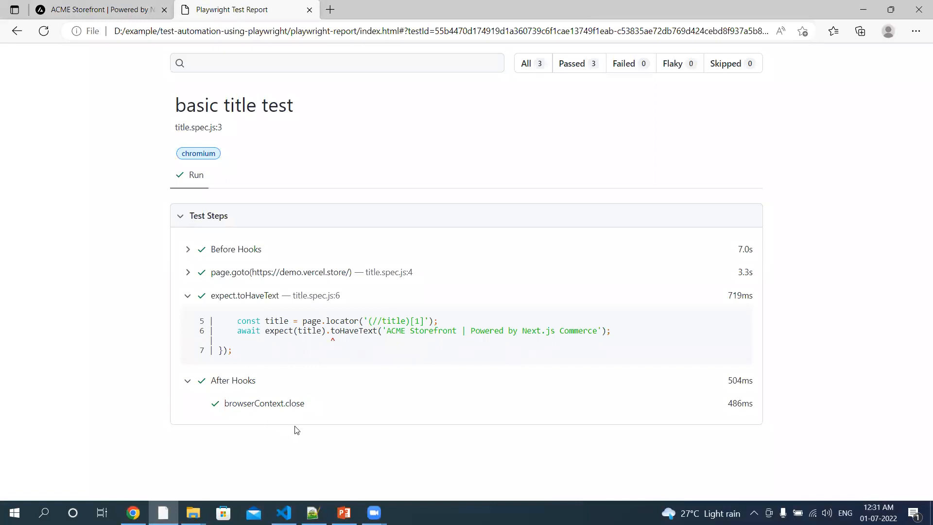